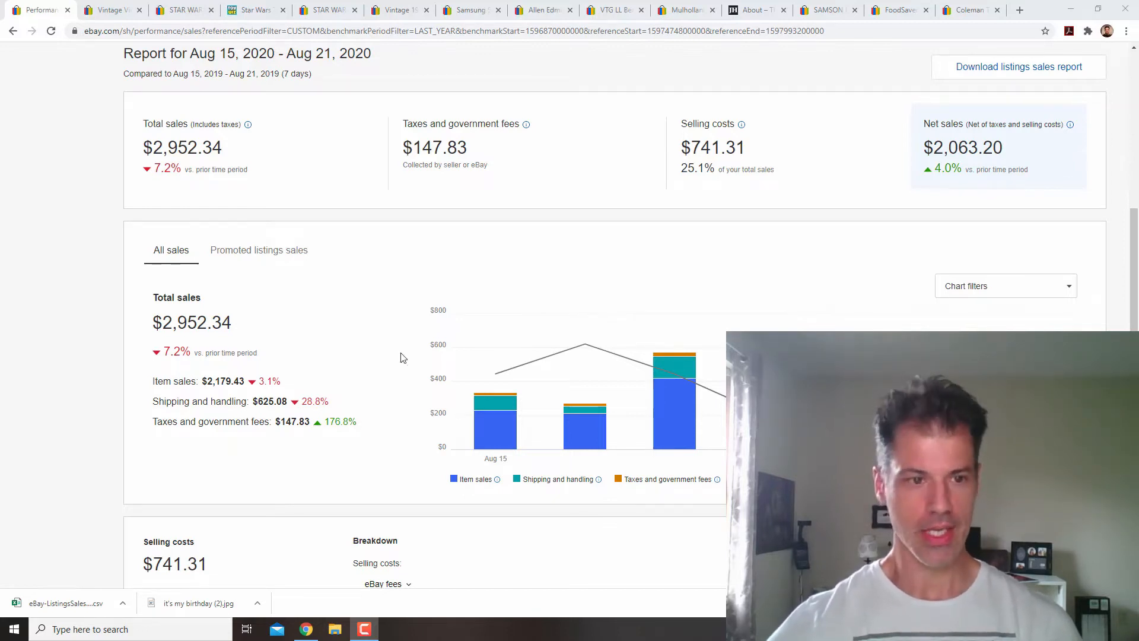
Step: Browse the pizzelle maker's griddle plate, label and underside photos, then return to the main photo
left_click(111, 10)
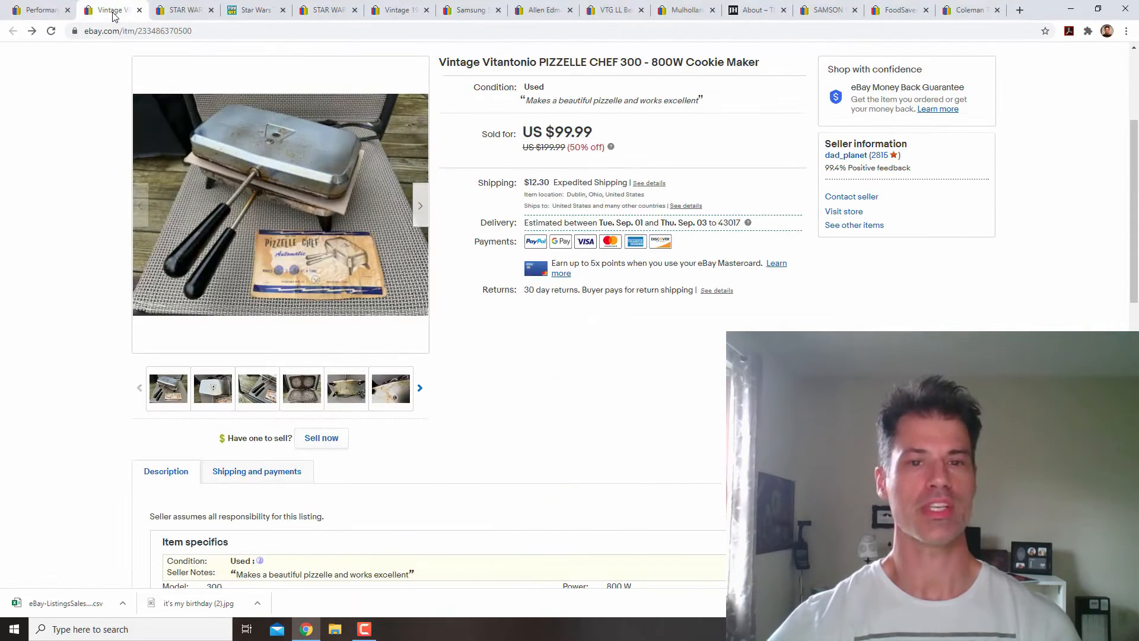
mouse_move(85, 249)
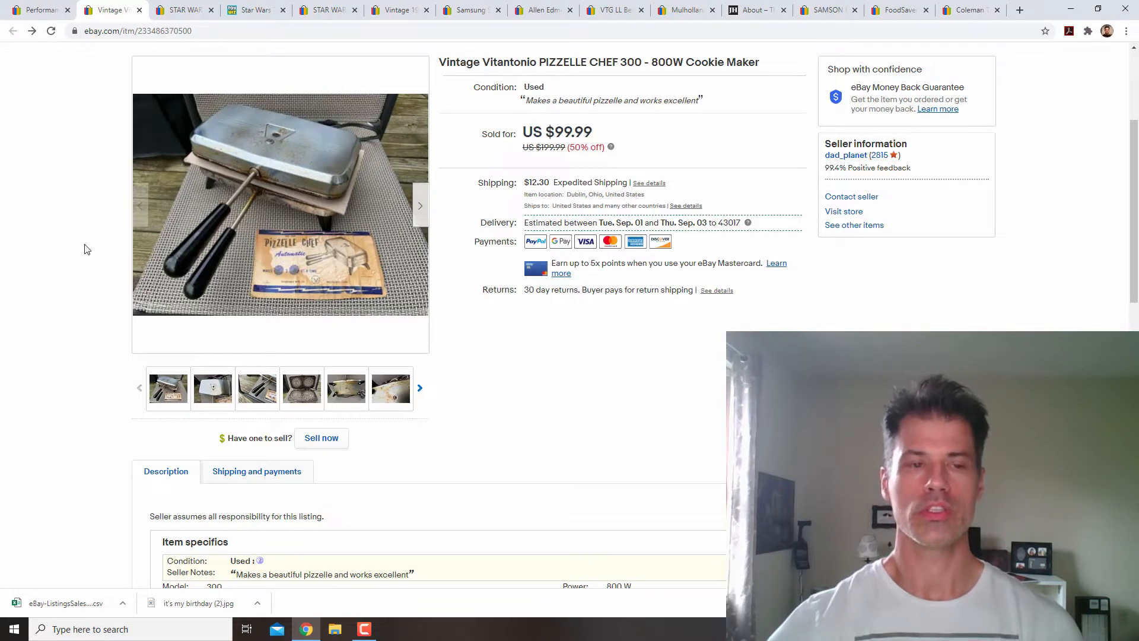
mouse_move(51, 312)
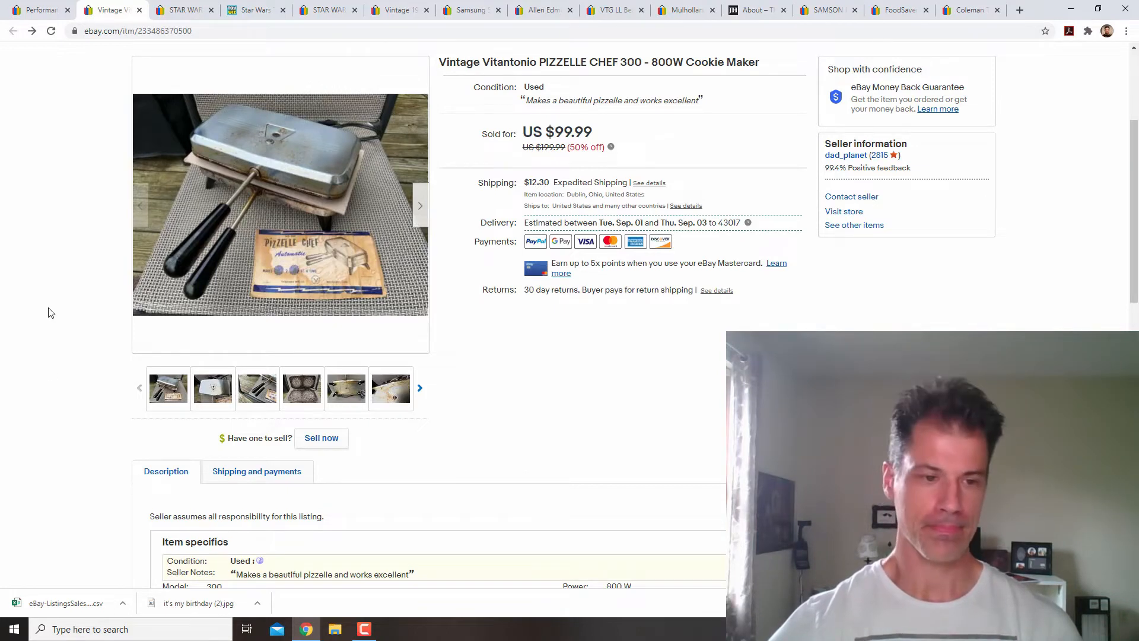
left_click(300, 387)
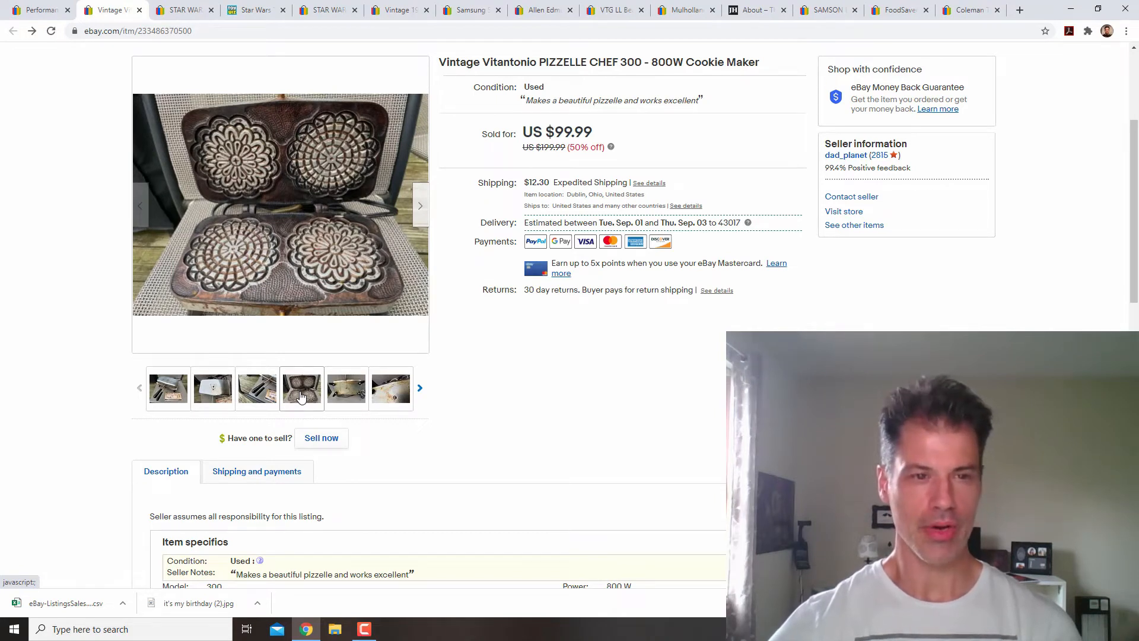
left_click(391, 388)
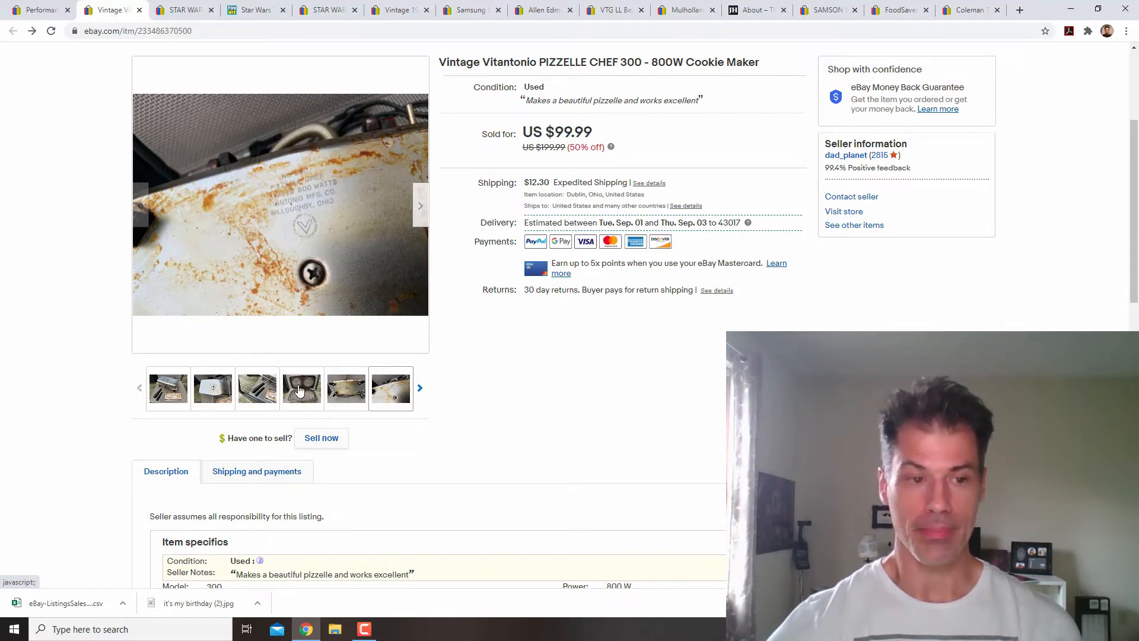
left_click(168, 387)
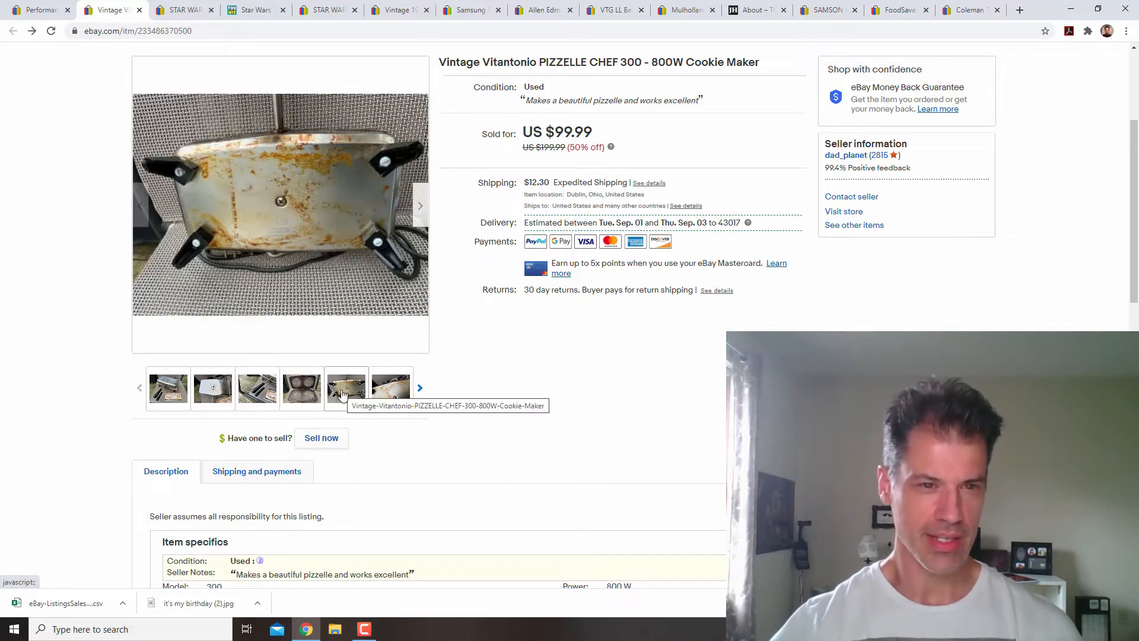
left_click(300, 388)
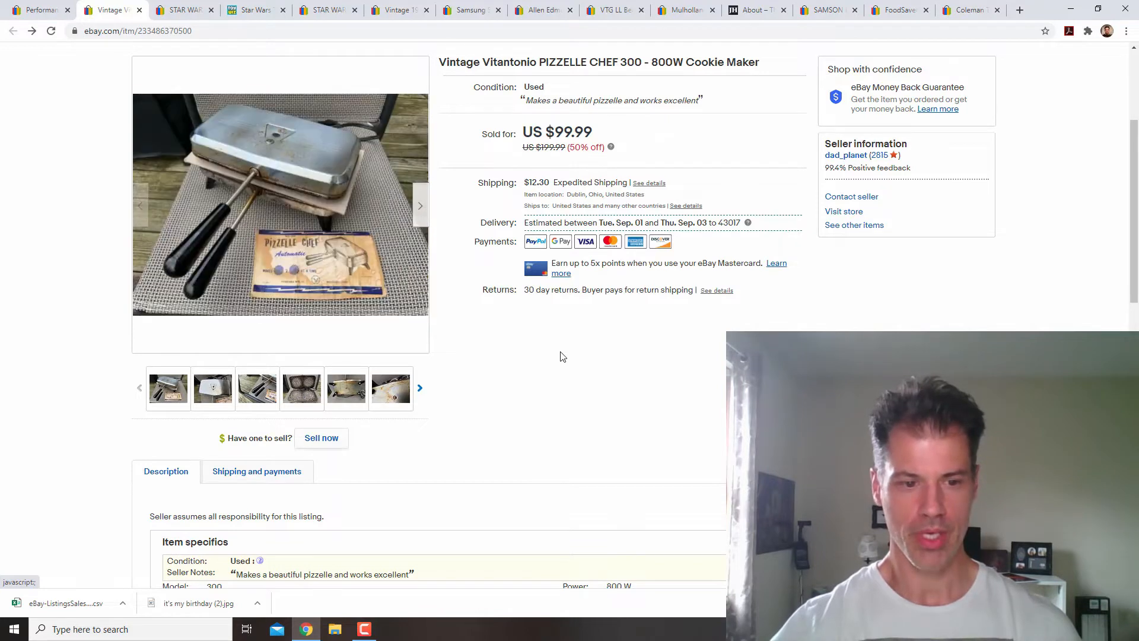
mouse_move(566, 356)
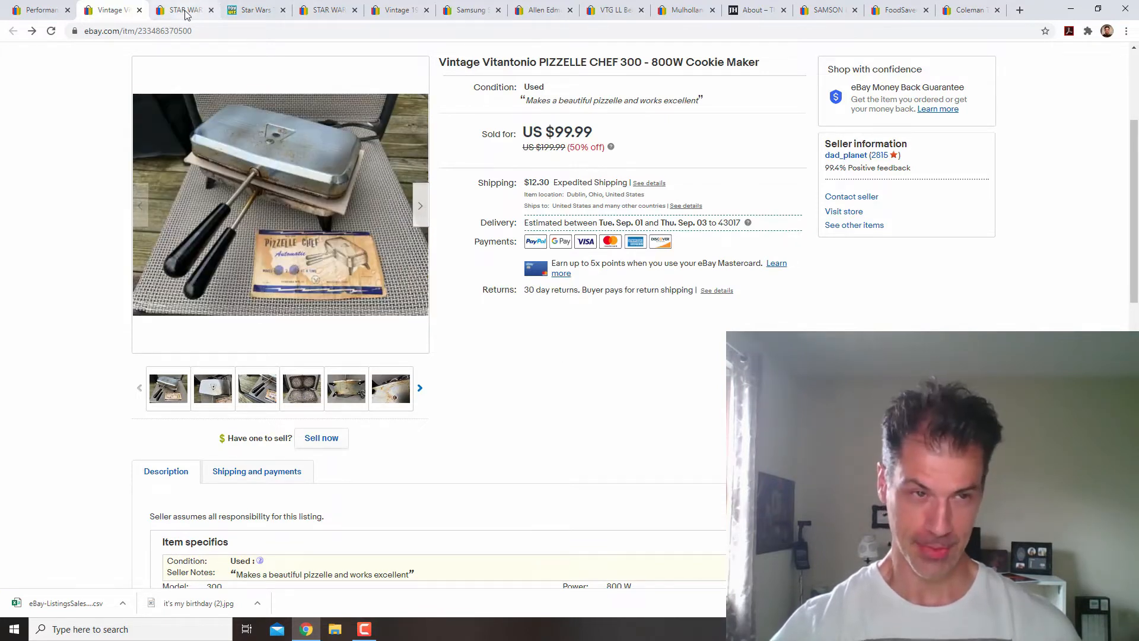
Step: Switch to the Star Wars AT-TE walker sold listing priced at US $49.99
left_click(182, 9)
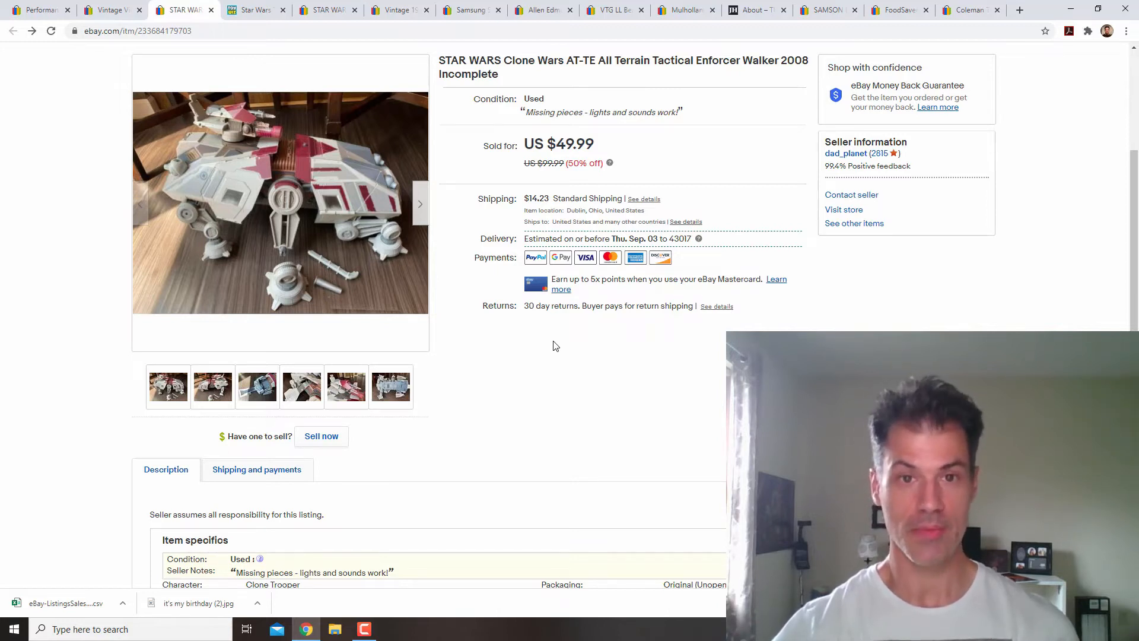
Step: Switch to the ToyWiz tab for the boxed 2008 Clone Wars AT-TE, priced $599.99
left_click(255, 10)
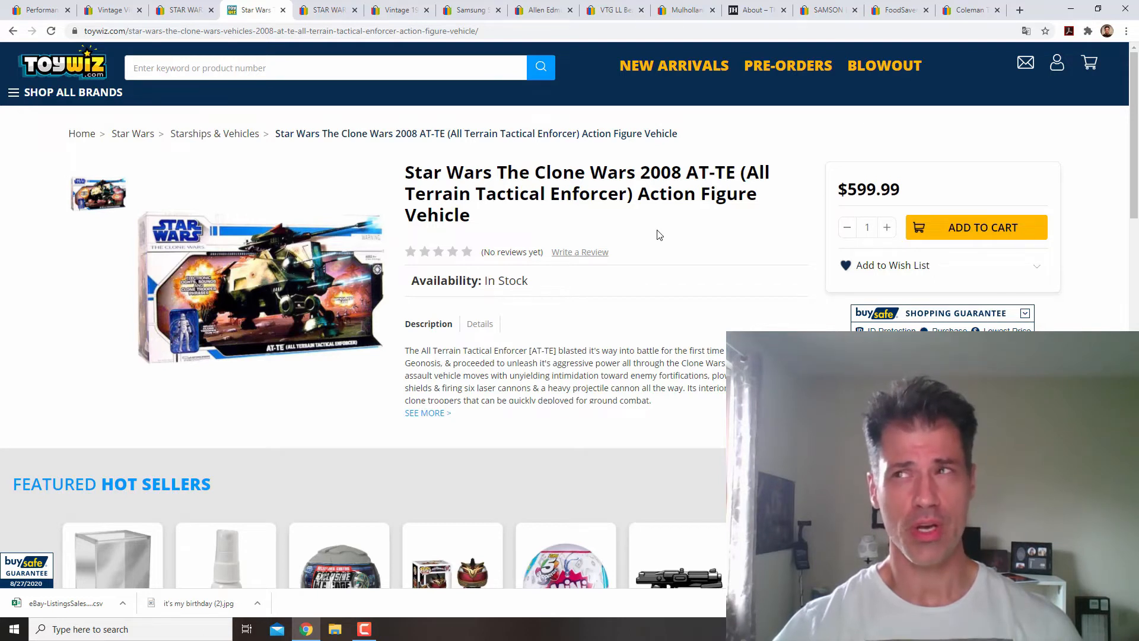
mouse_move(623, 230)
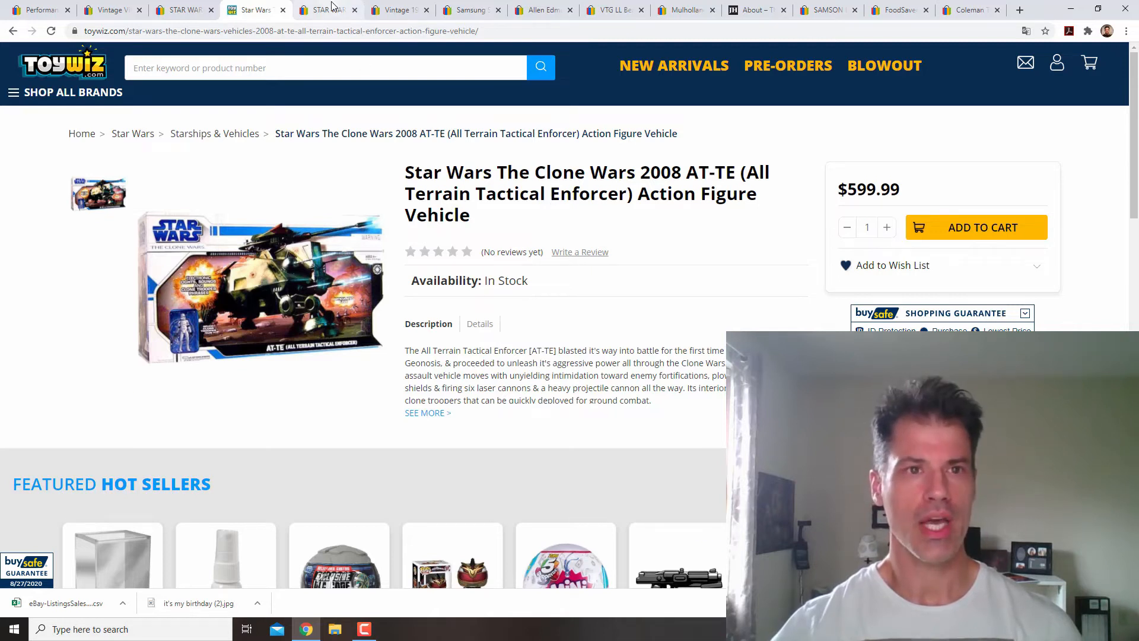
Step: Bring up the 127 sold results for 'STAR WARS Clone Wars AT-TE 2008' and start scrolling down
left_click(328, 10)
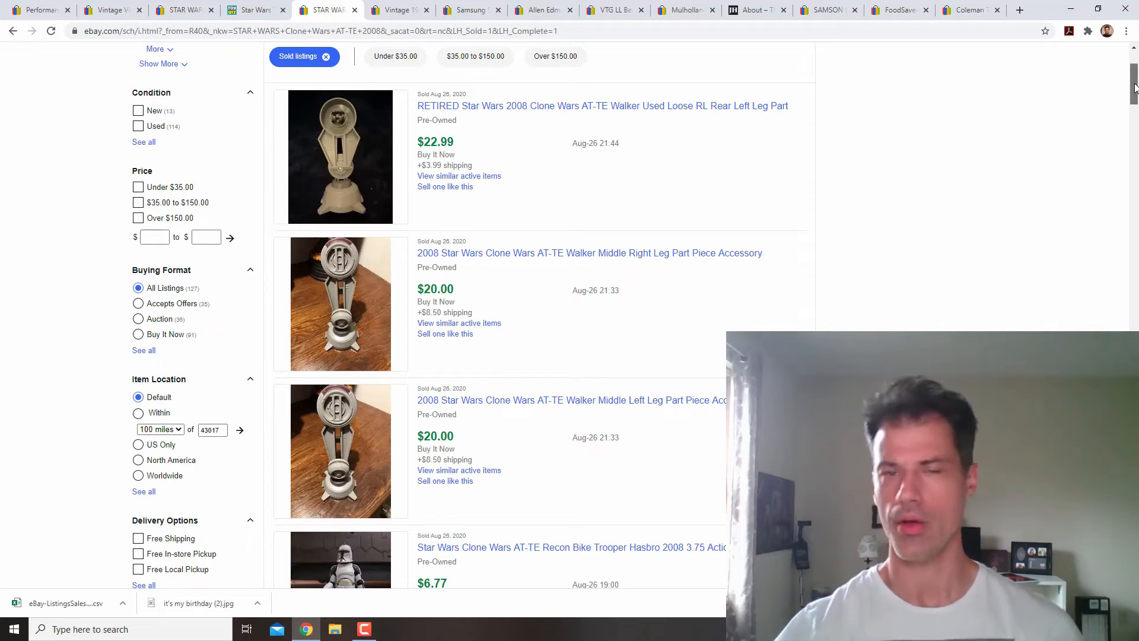
scroll("down", 3)
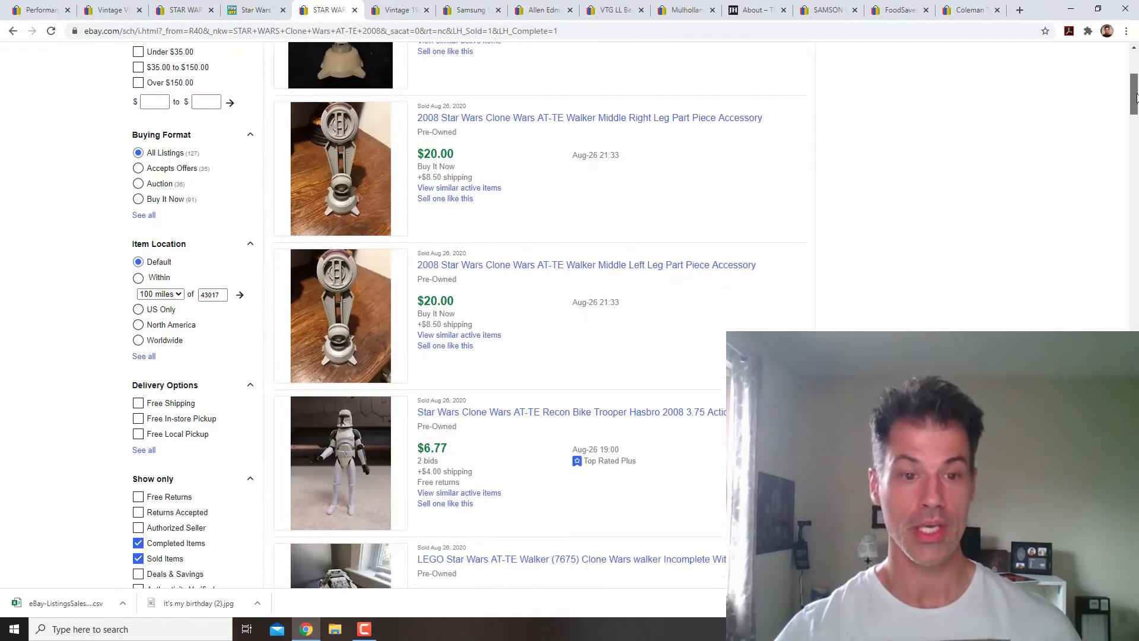
scroll("down", 3)
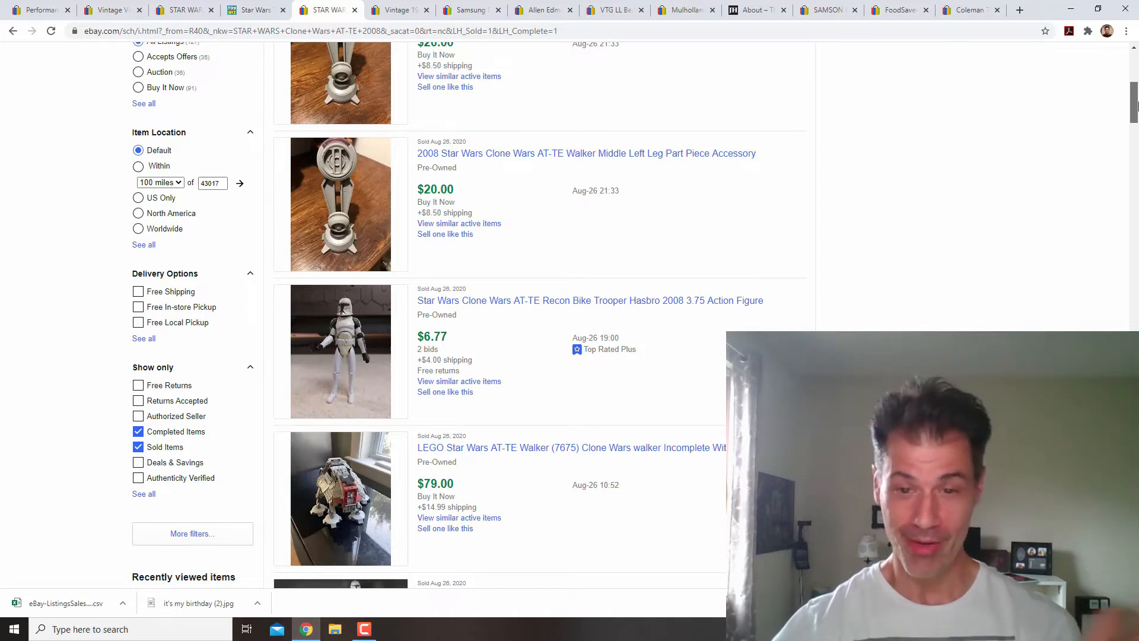
scroll("down", 3)
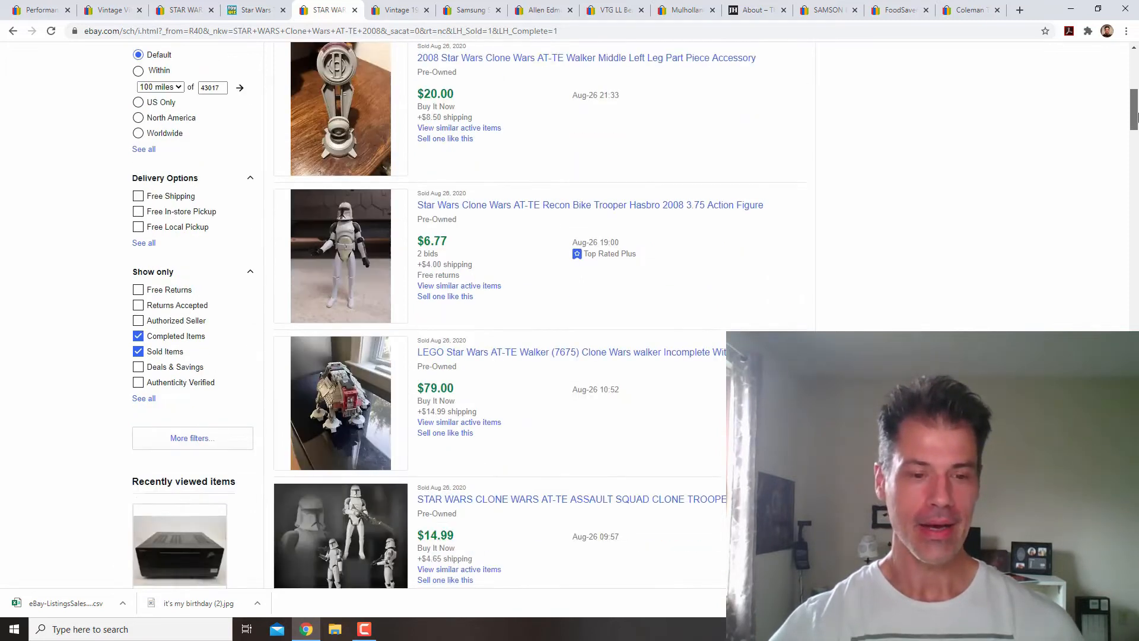
scroll("down", 3)
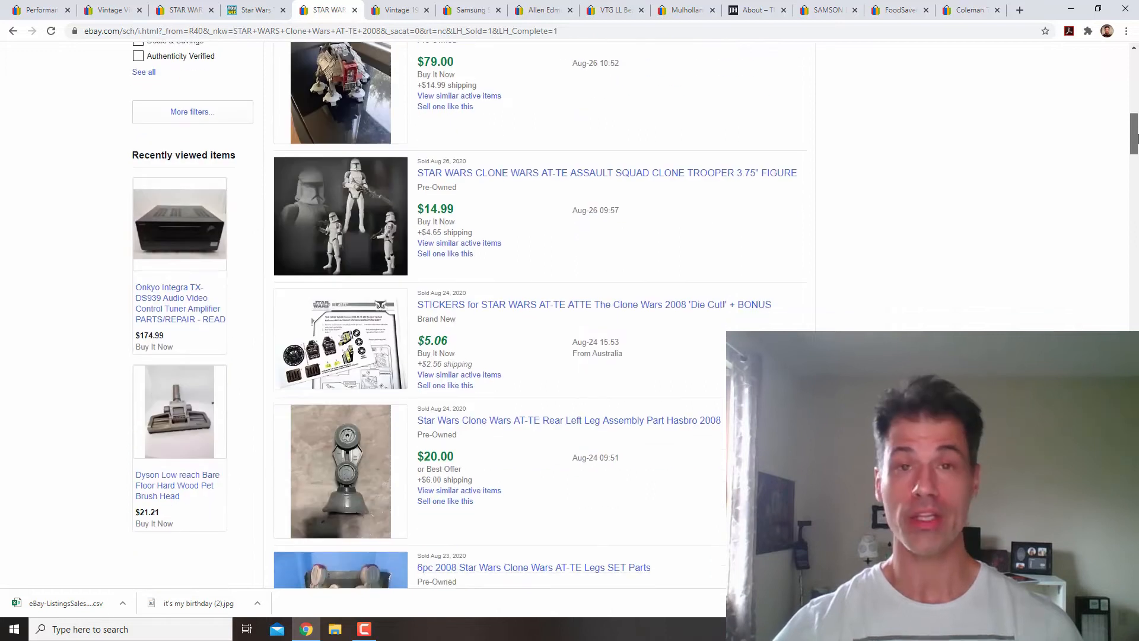
scroll("down", 3)
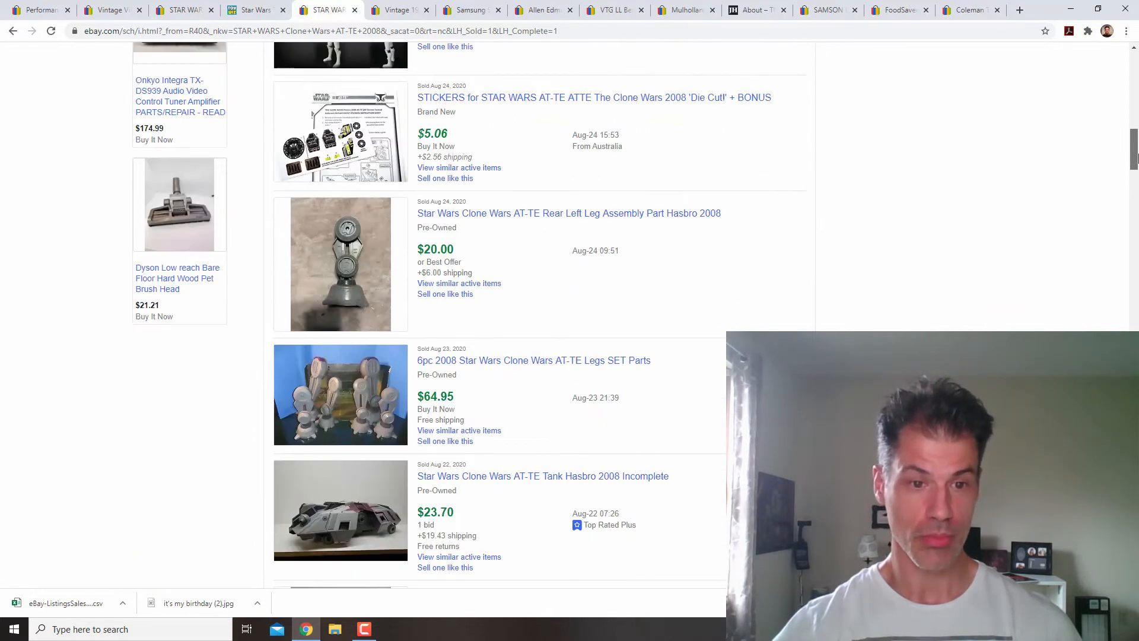
scroll("down", 3)
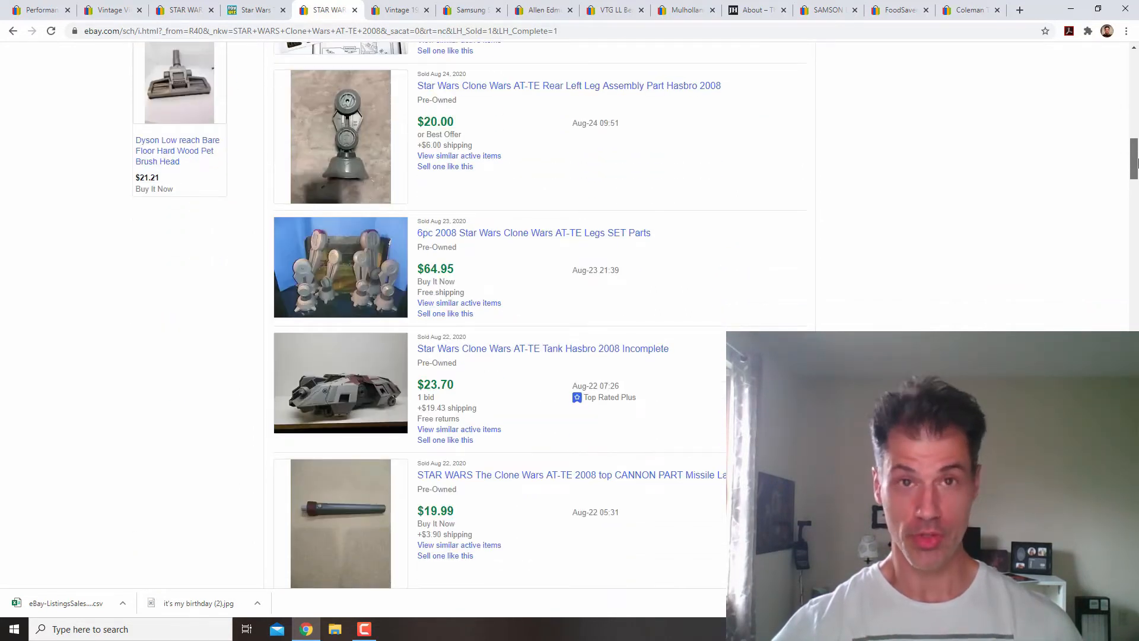
Step: Scroll further through the AT-TE sold prices, then back to the top of the list
scroll("down", 3)
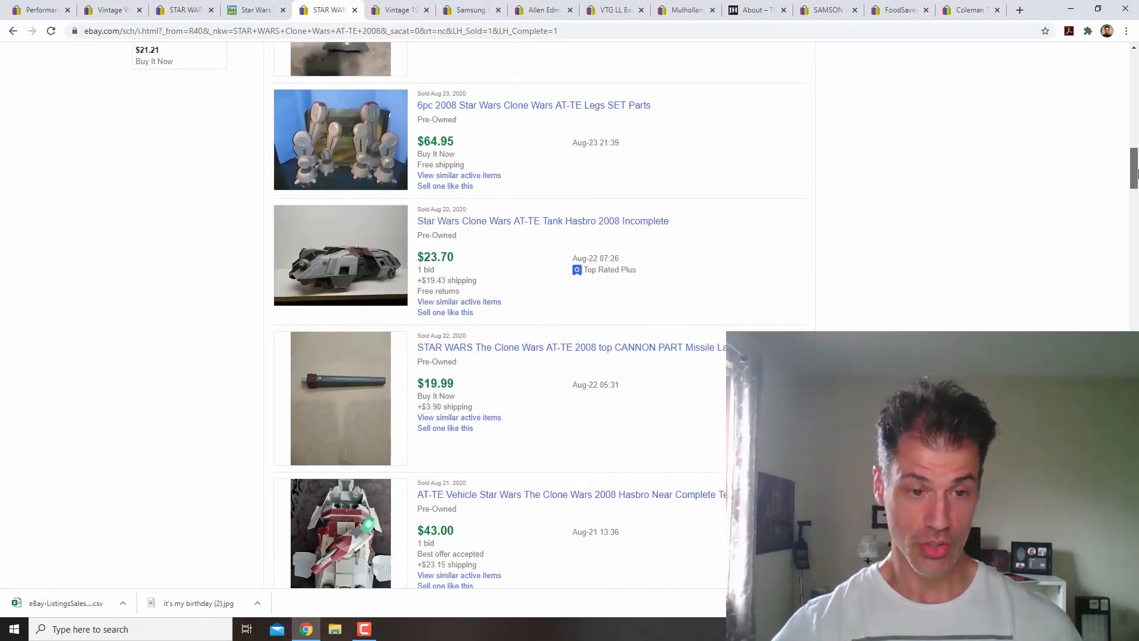
scroll("down", 3)
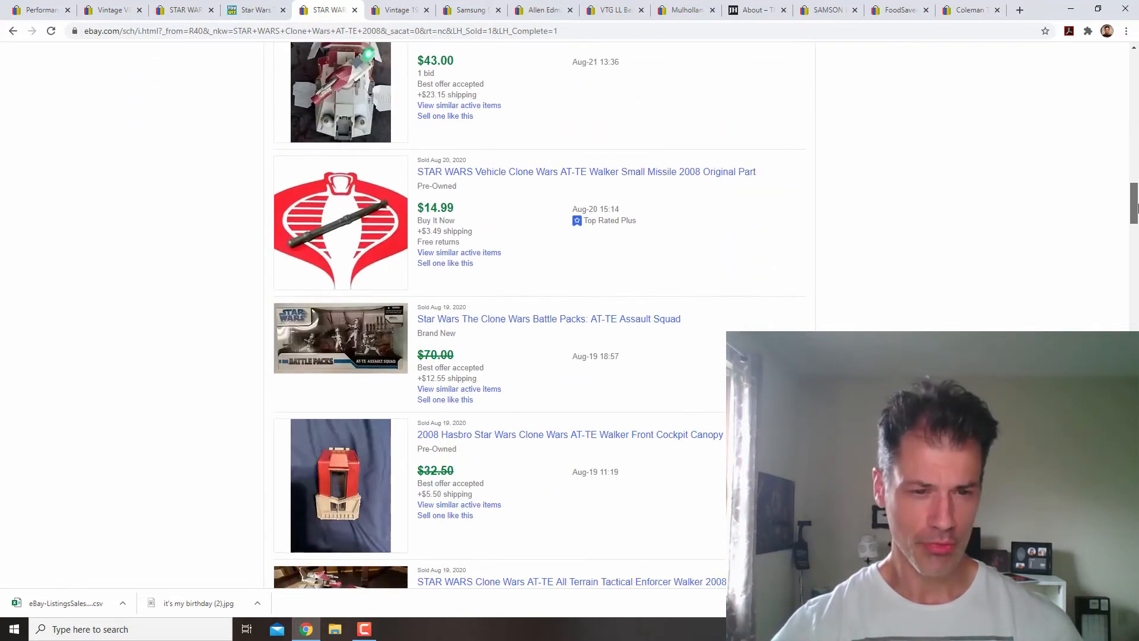
scroll("down", 3)
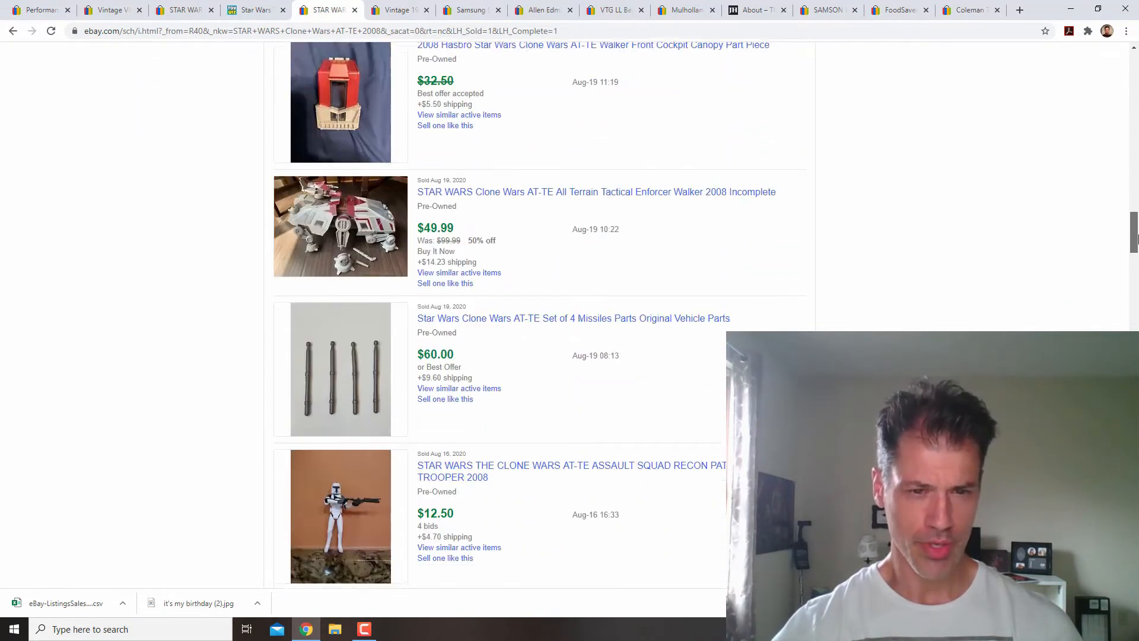
scroll("down", 3)
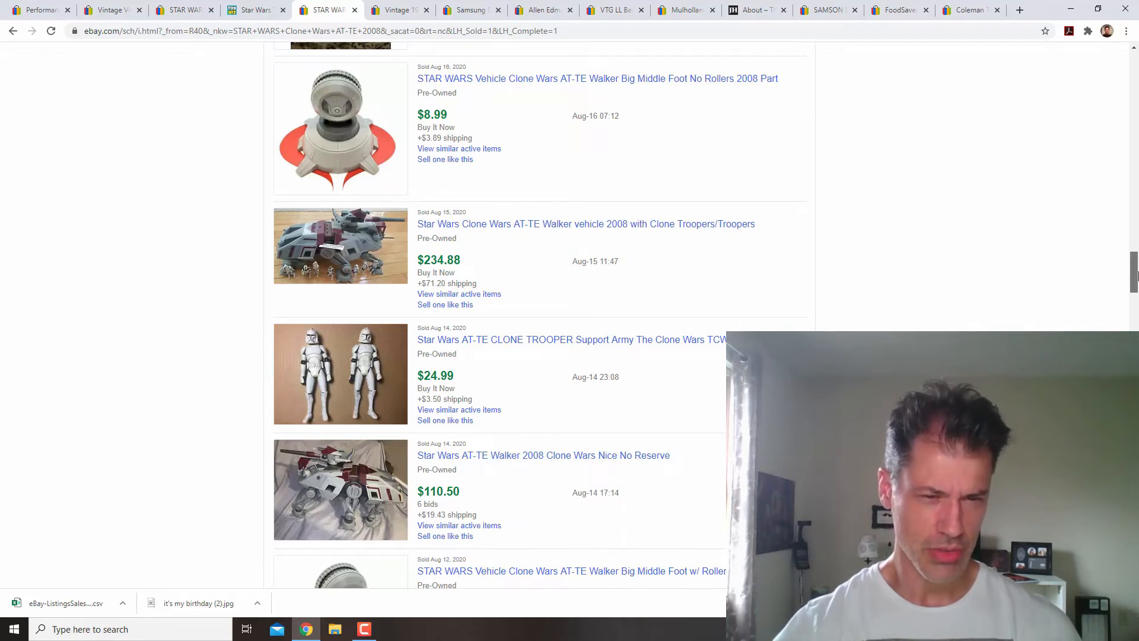
scroll("down", 3)
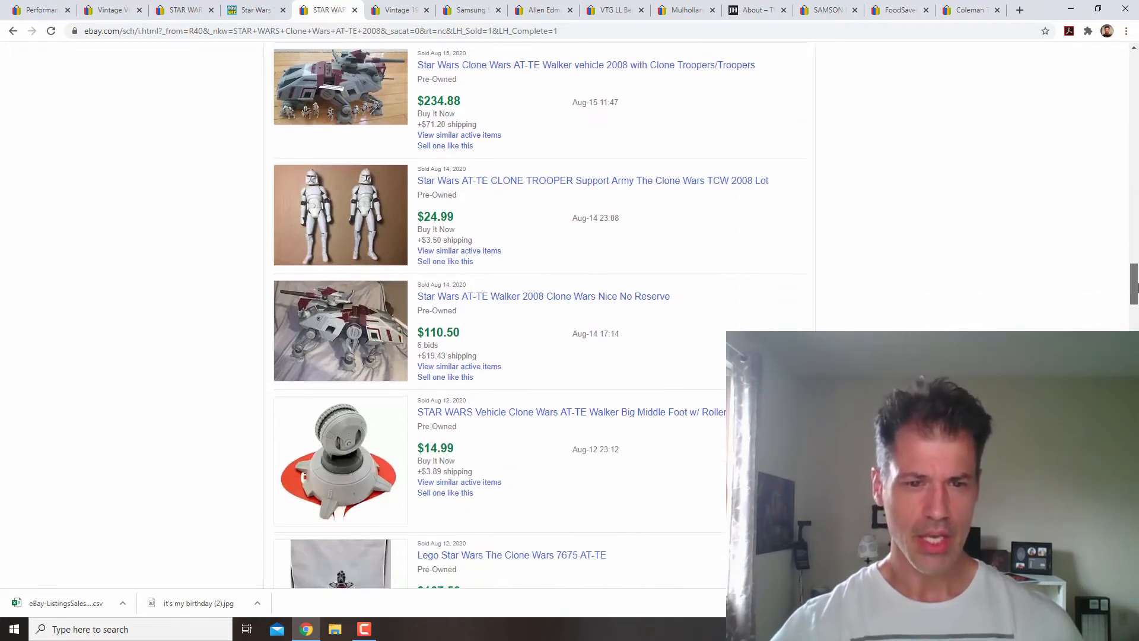
scroll("down", 3)
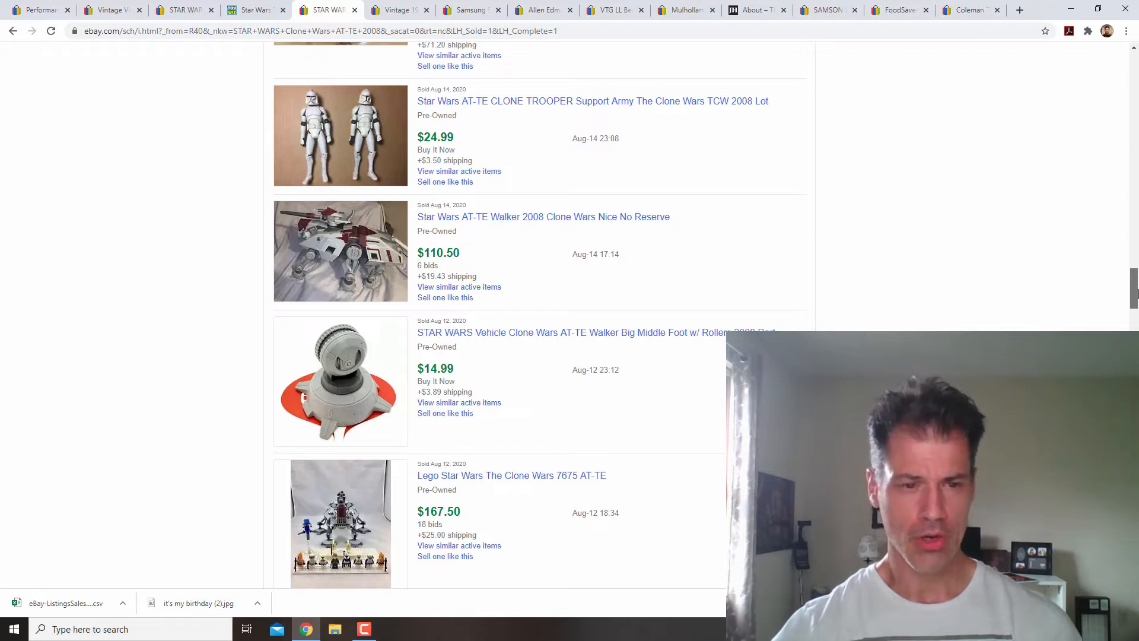
scroll("down", 3)
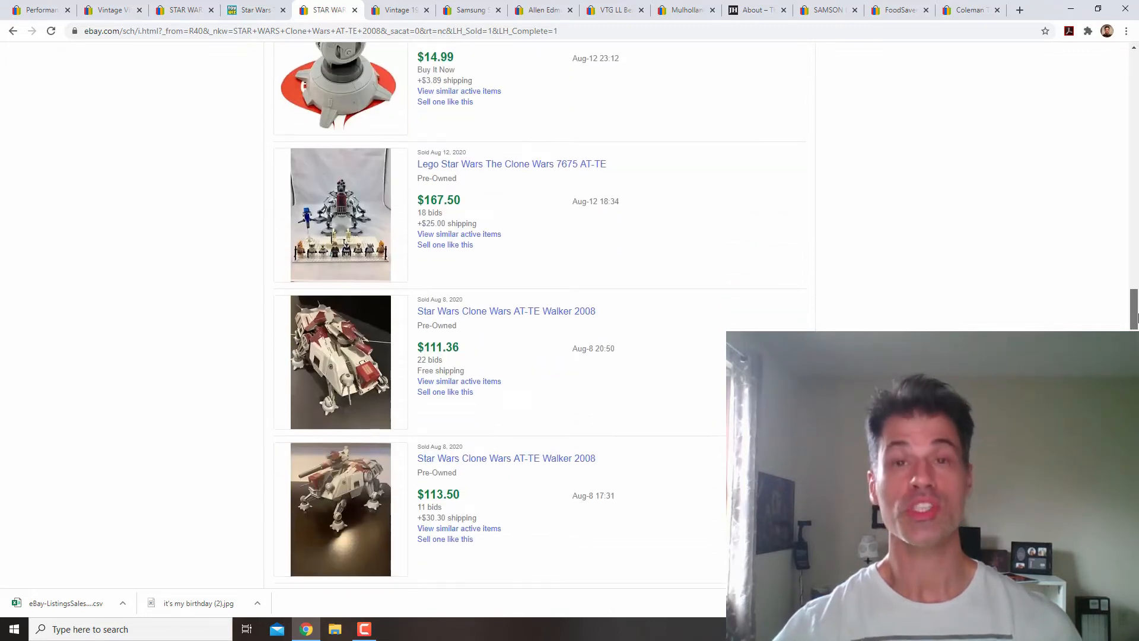
mouse_move(978, 250)
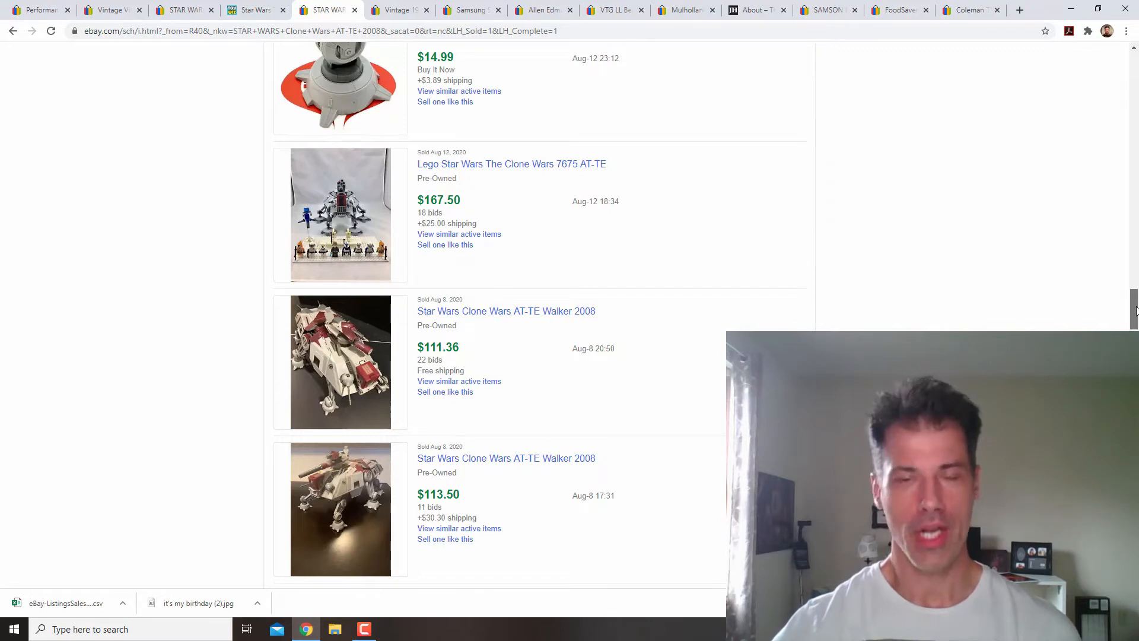
scroll("up", 3)
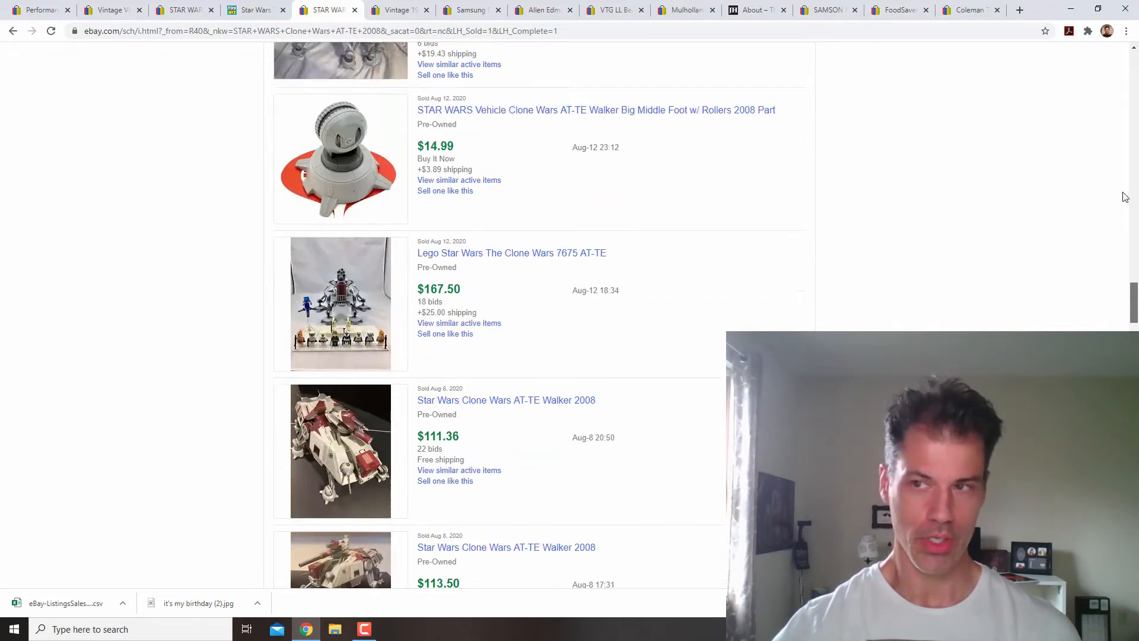
scroll("up", 3)
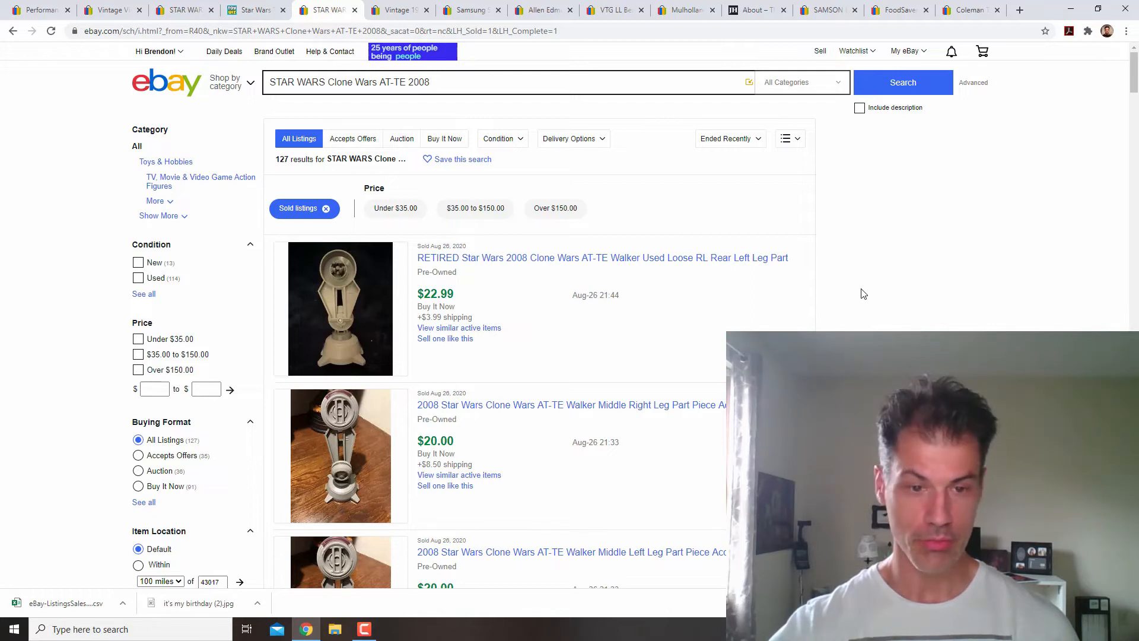
mouse_move(859, 240)
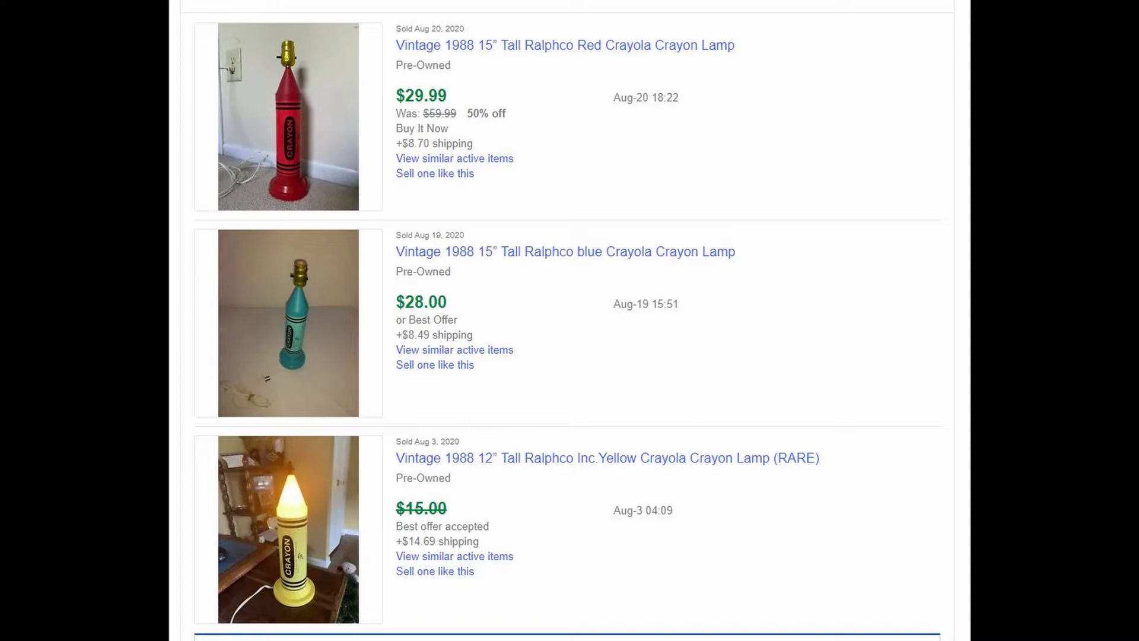
Step: Open the 1988 Ralphco red Crayola crayon lamp listing that sold used for $29.99
left_click(566, 45)
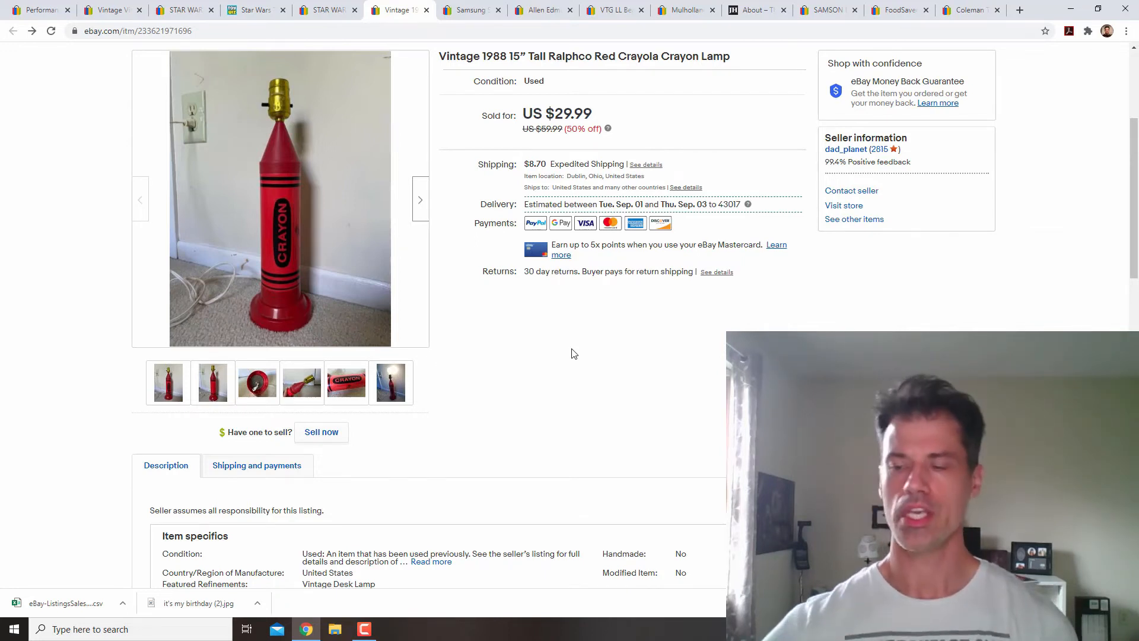
mouse_move(567, 314)
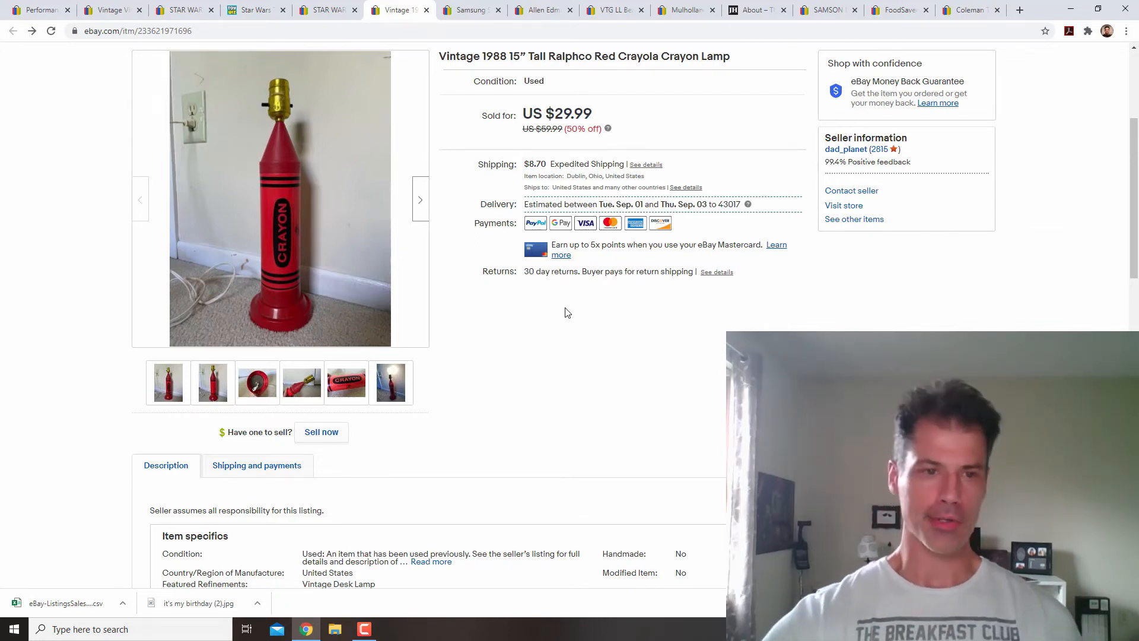
mouse_move(577, 313)
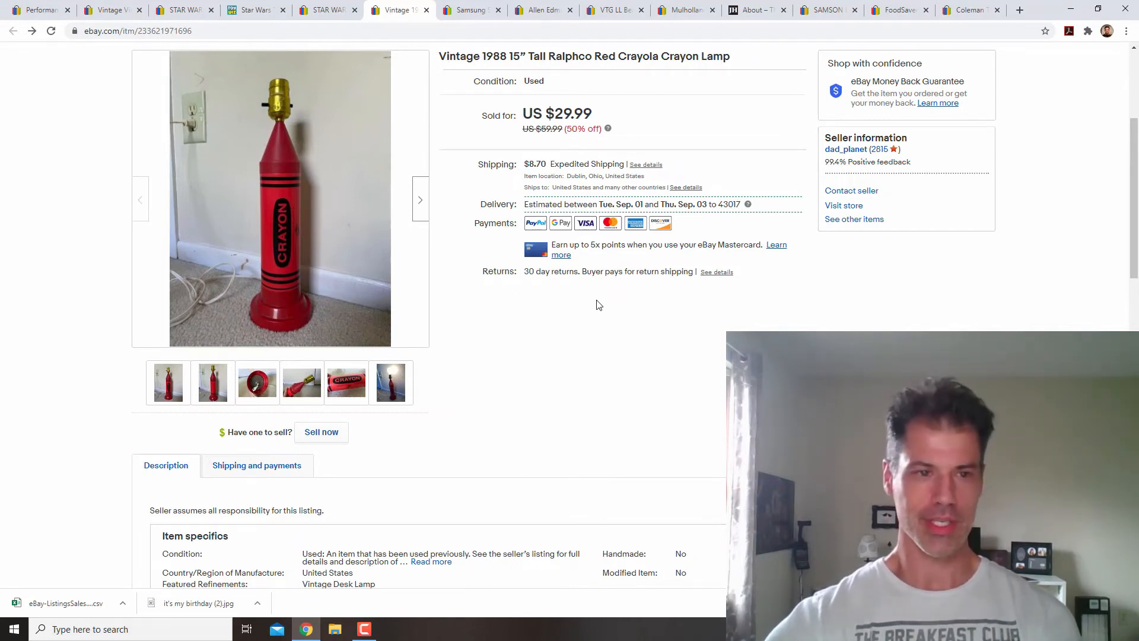
mouse_move(626, 305)
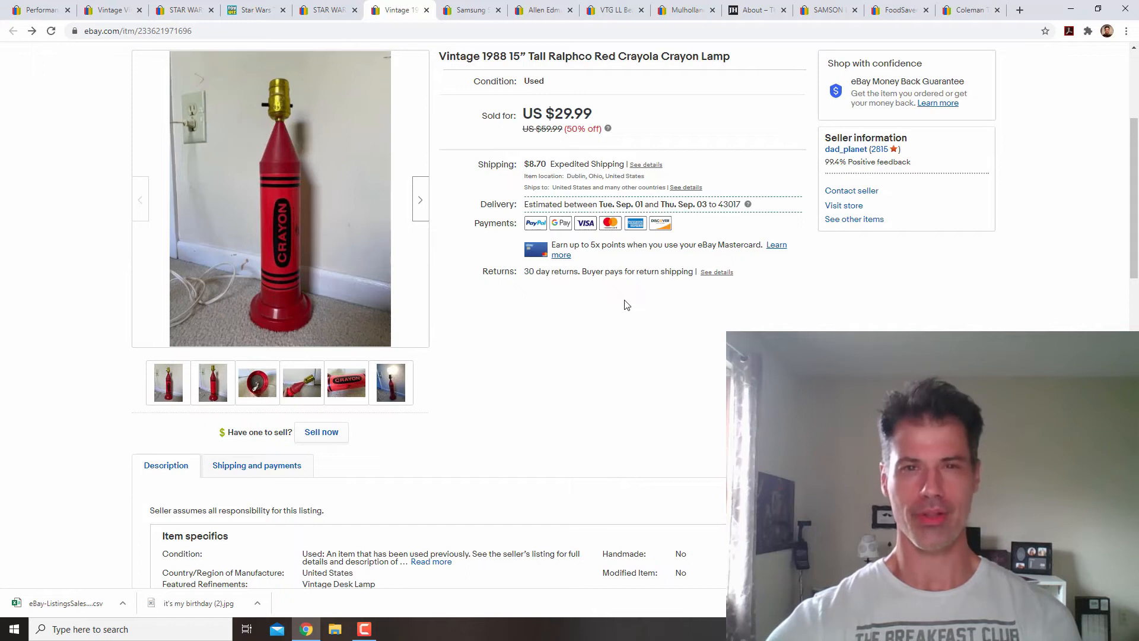
mouse_move(718, 104)
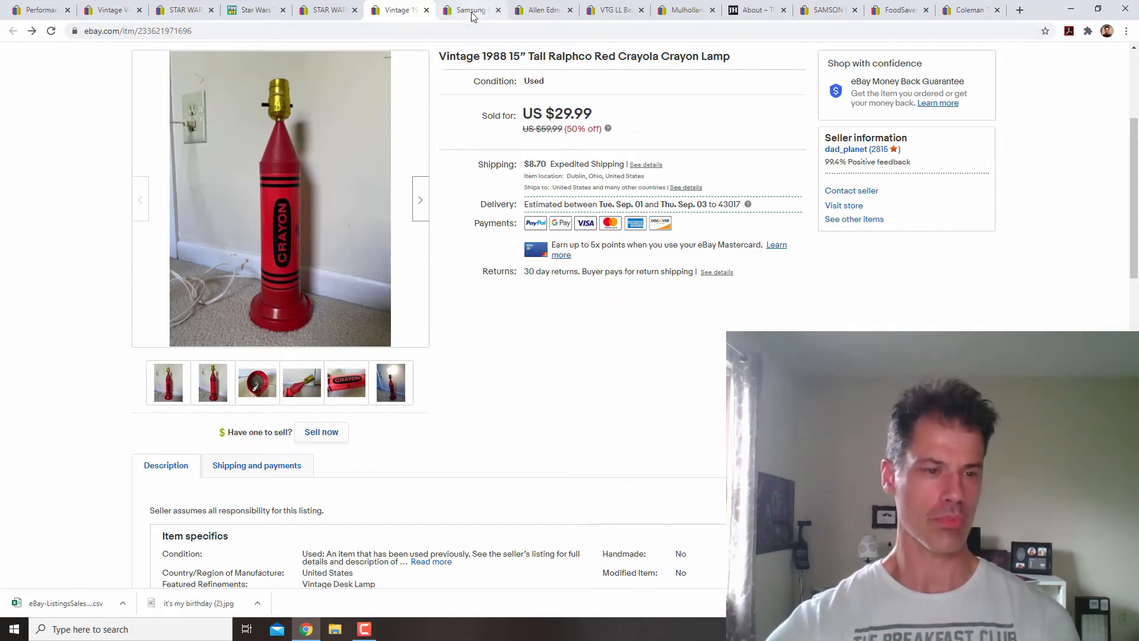
Step: Switch to the Samsung HW-D550 soundbar with PS-WD550 subwoofer listing, sold for $99.99
left_click(469, 9)
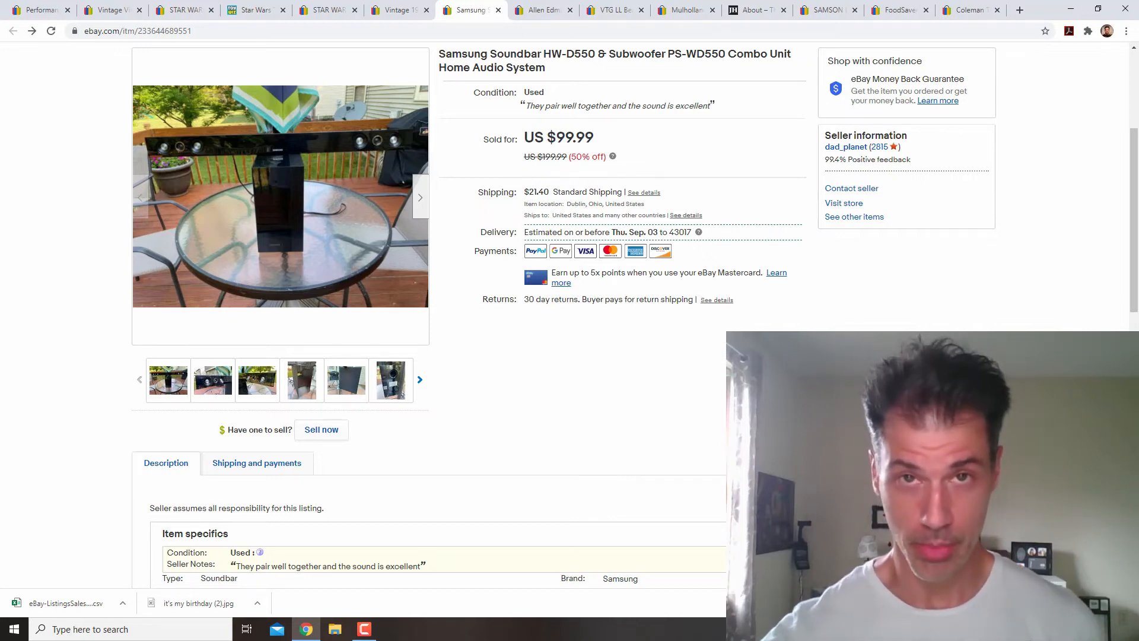
left_click(540, 10)
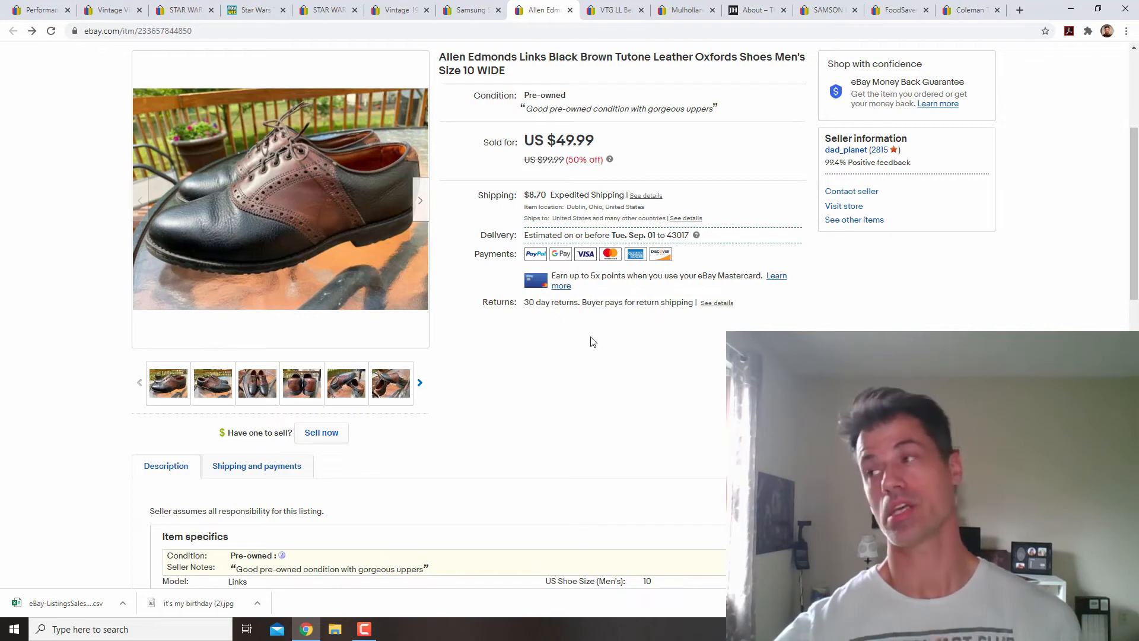
mouse_move(556, 359)
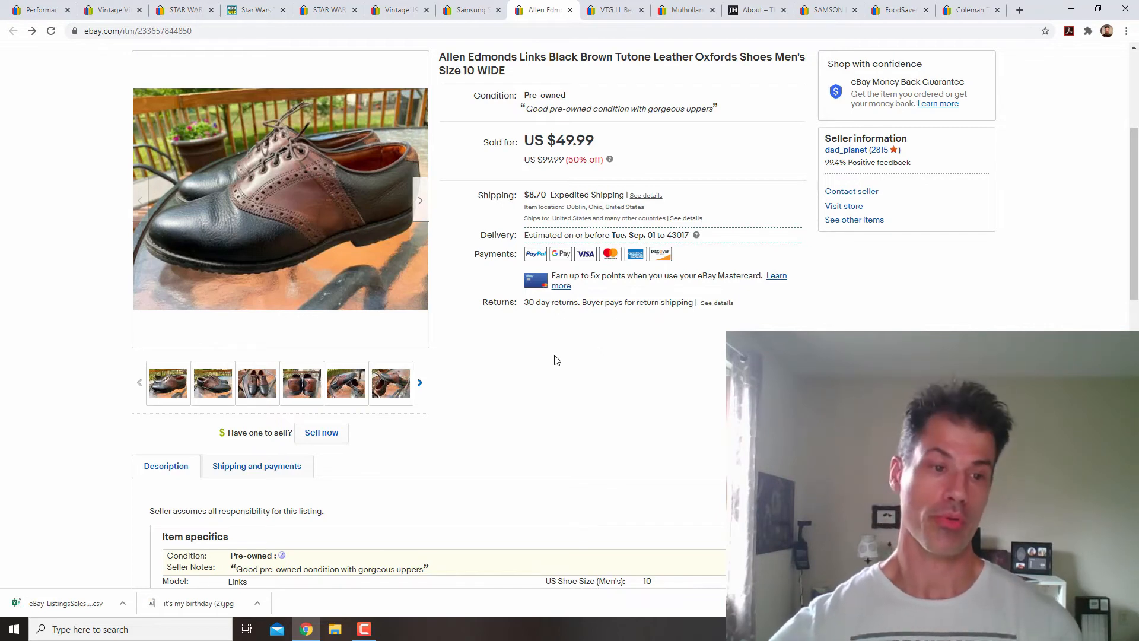
left_click(256, 383)
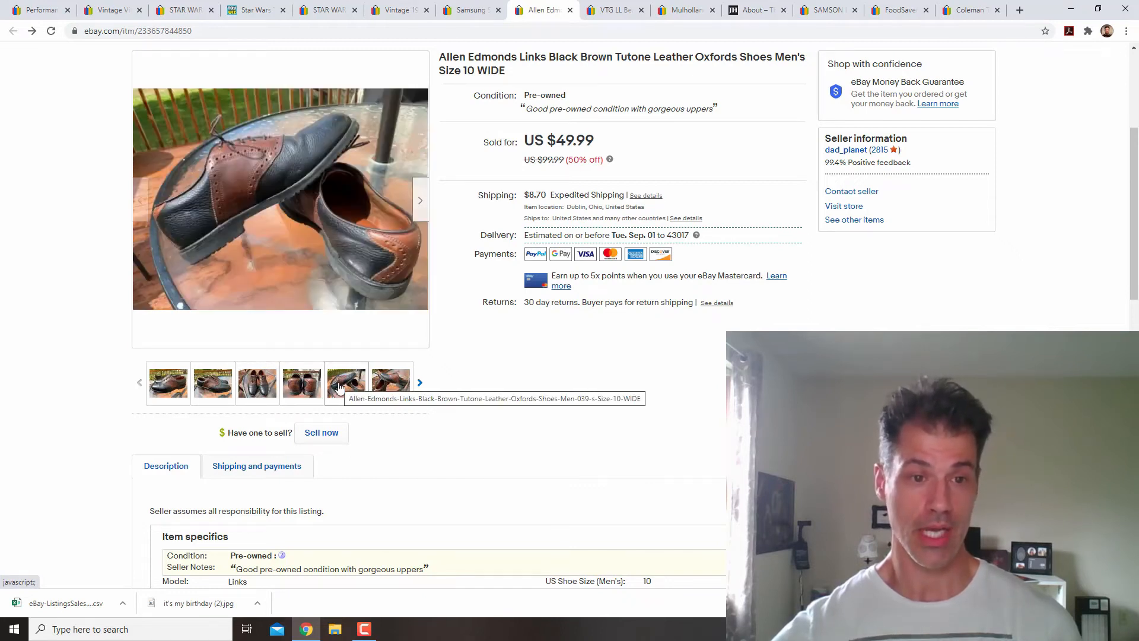
left_click(345, 382)
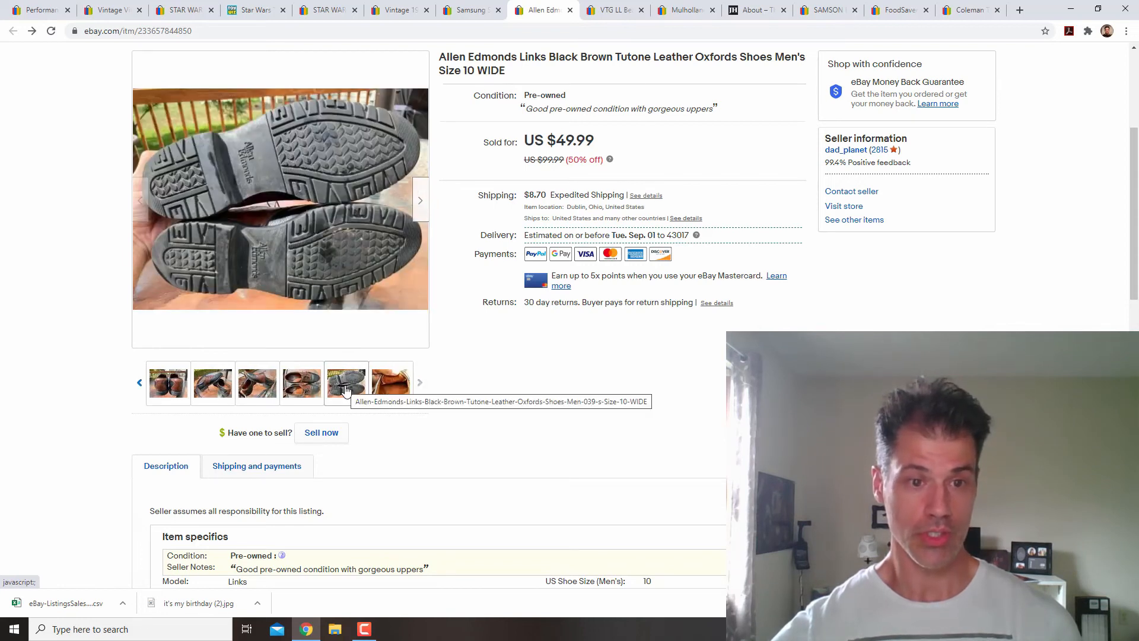
left_click(391, 383)
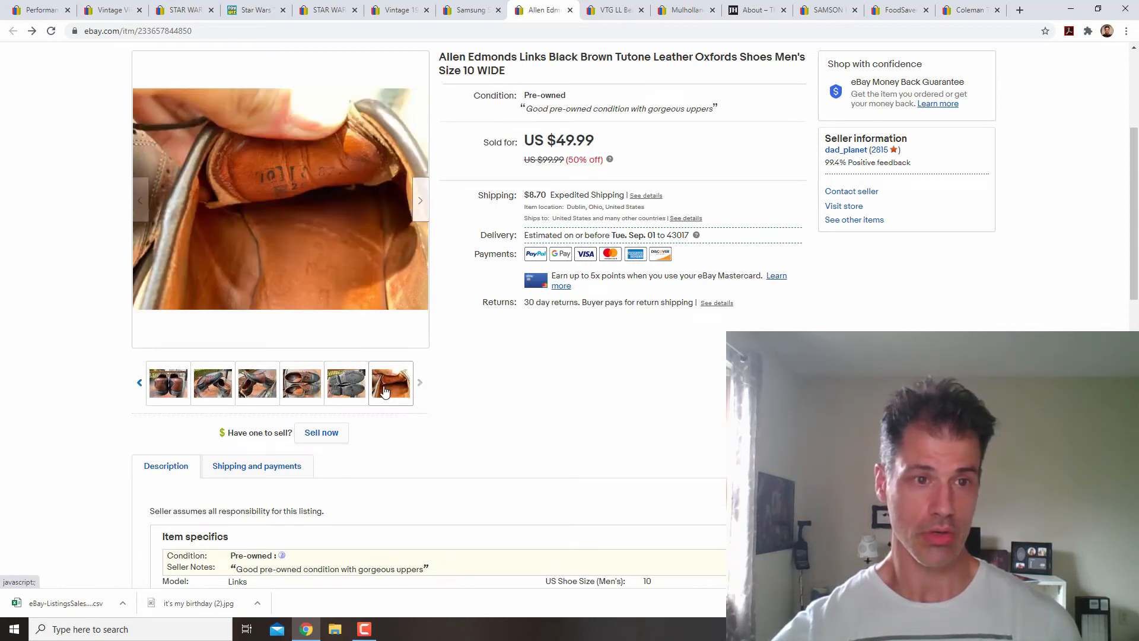
left_click(390, 383)
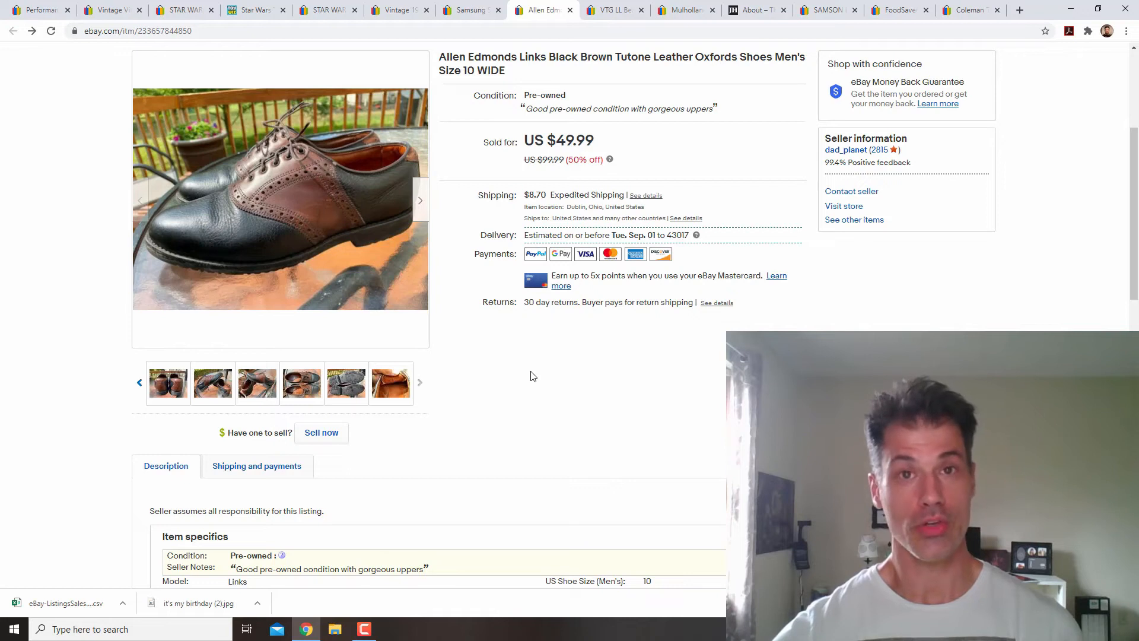
mouse_move(582, 365)
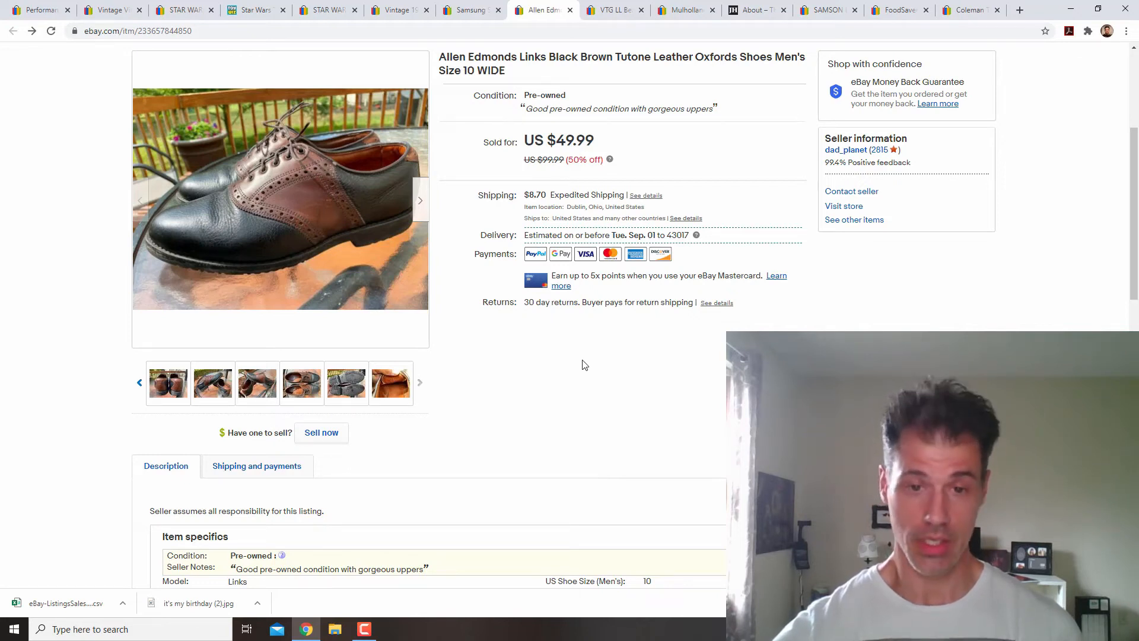
Step: Switch to the brown L.L. Bean leather-bottom hiking backpack listing sold at $49.99
left_click(612, 10)
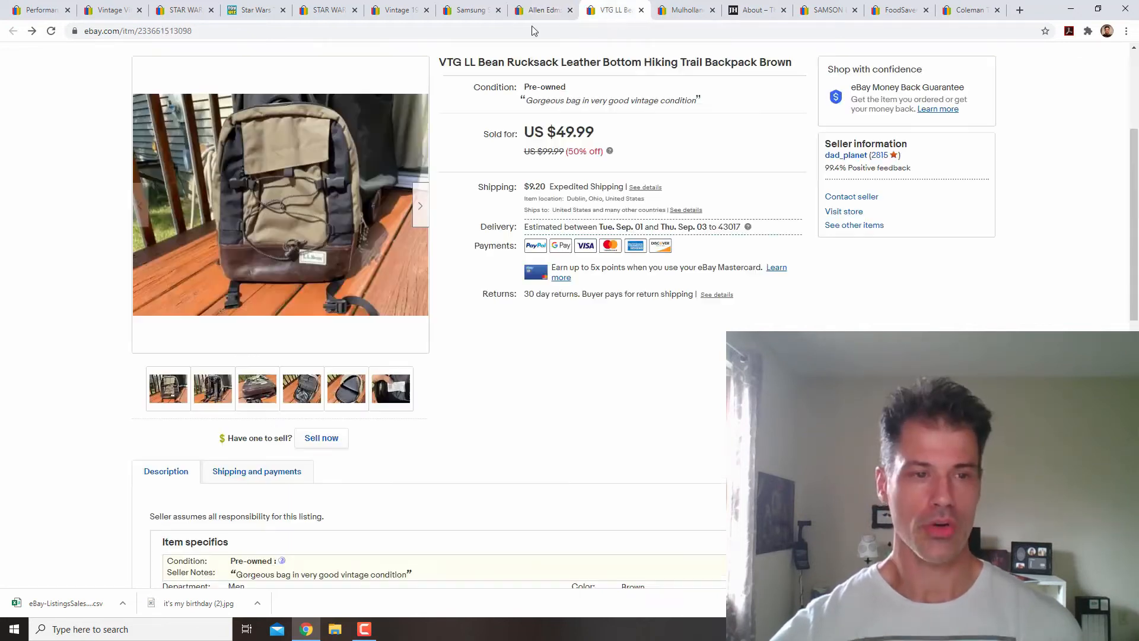
mouse_move(65, 299)
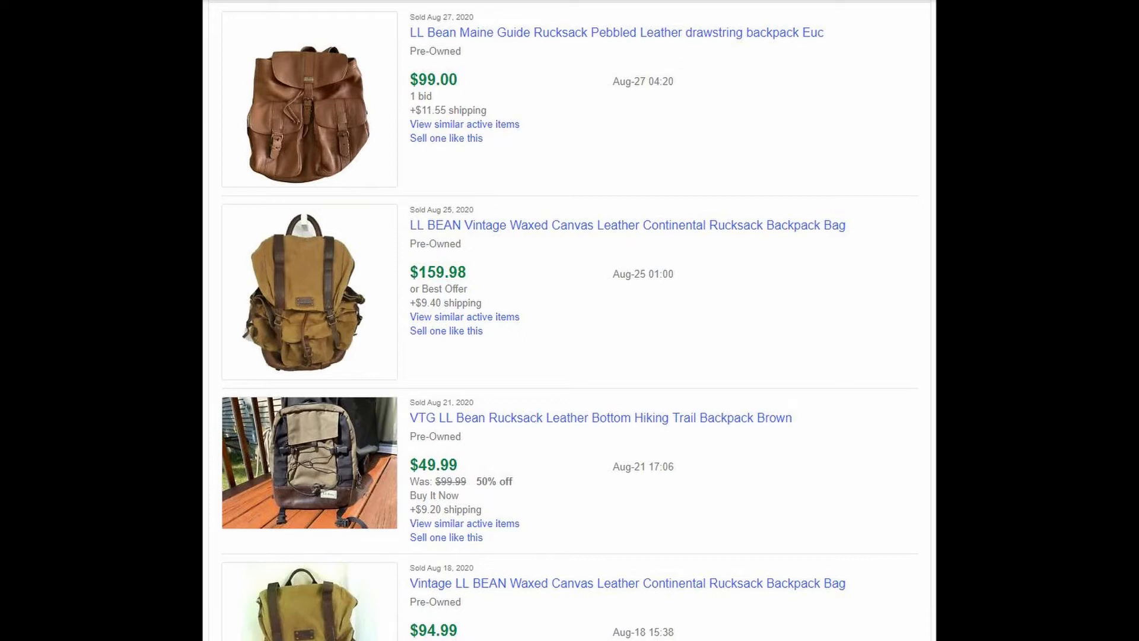
Step: Go back from the L.L. Bean rucksack sold results to the leather-bottom backpack listing
left_click(600, 417)
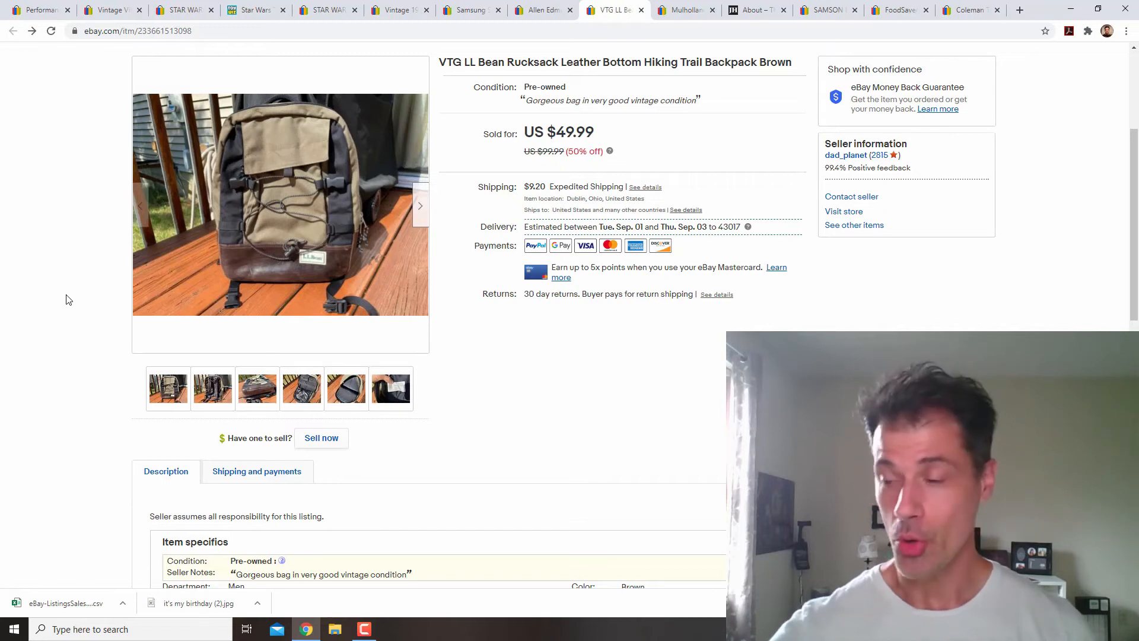
mouse_move(72, 288)
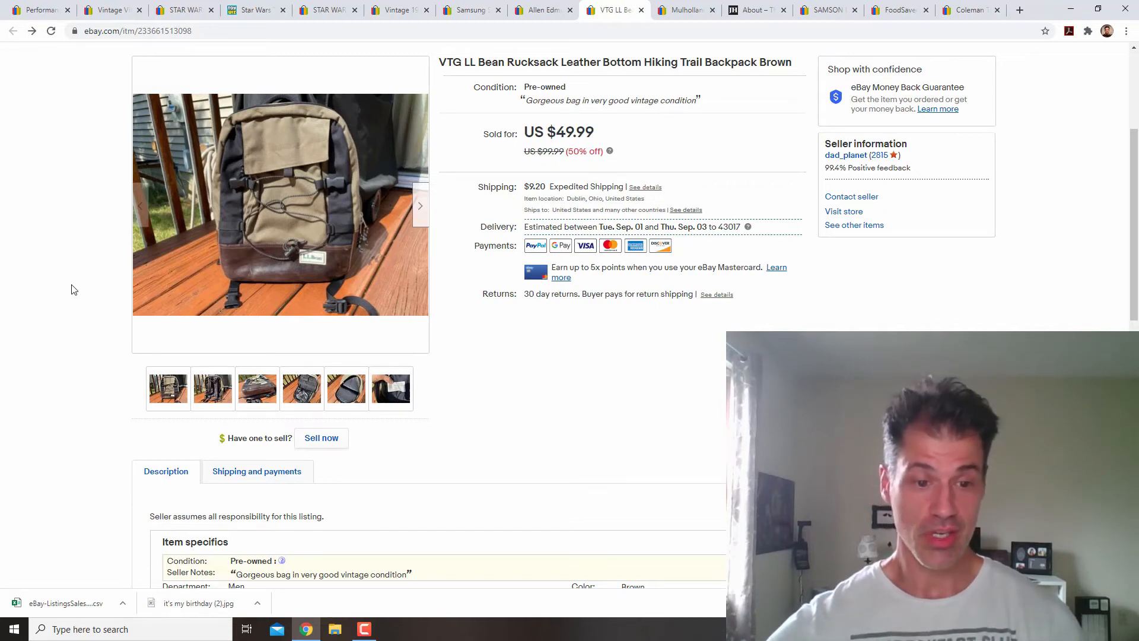
mouse_move(711, 175)
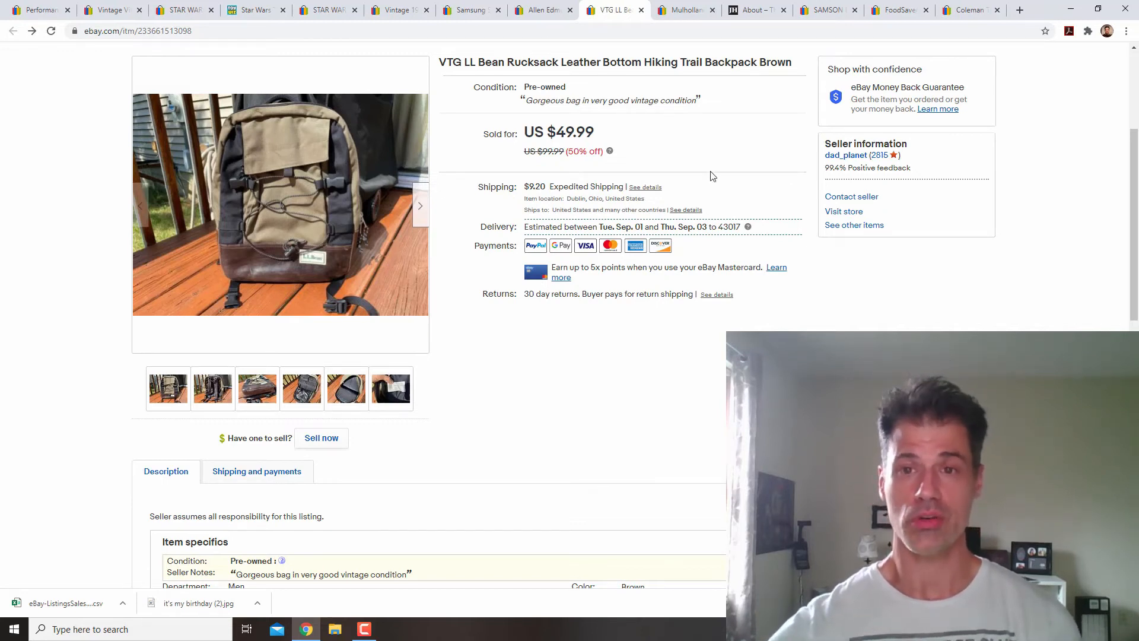
Step: Switch to the Mulholland coated canvas saddle leather garment bag listing sold for US $149.99
left_click(682, 10)
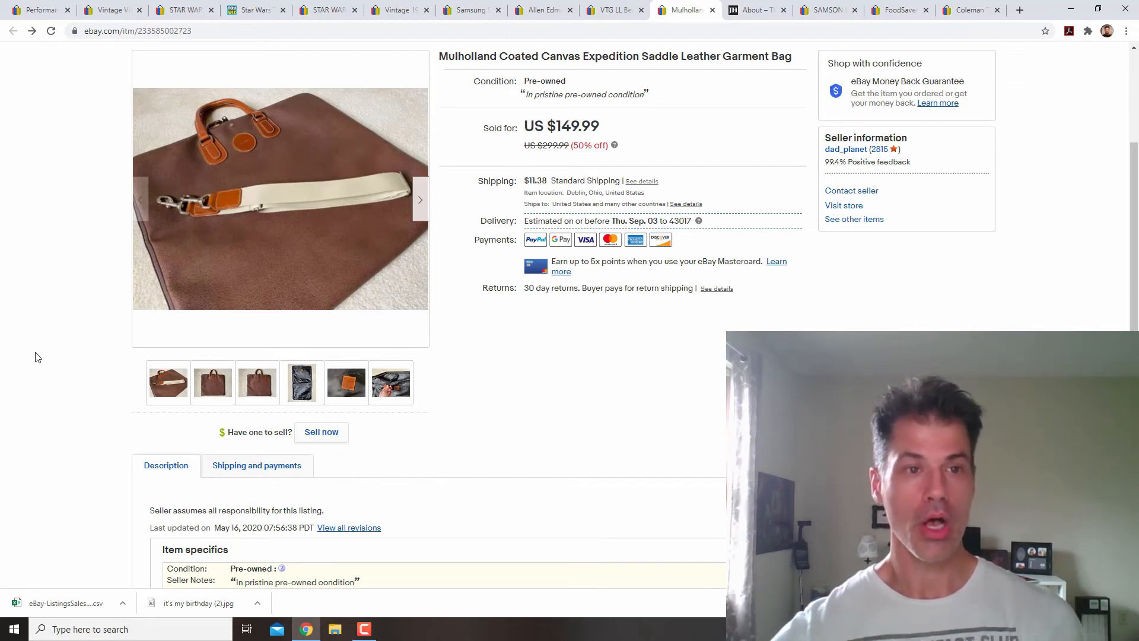
left_click(346, 383)
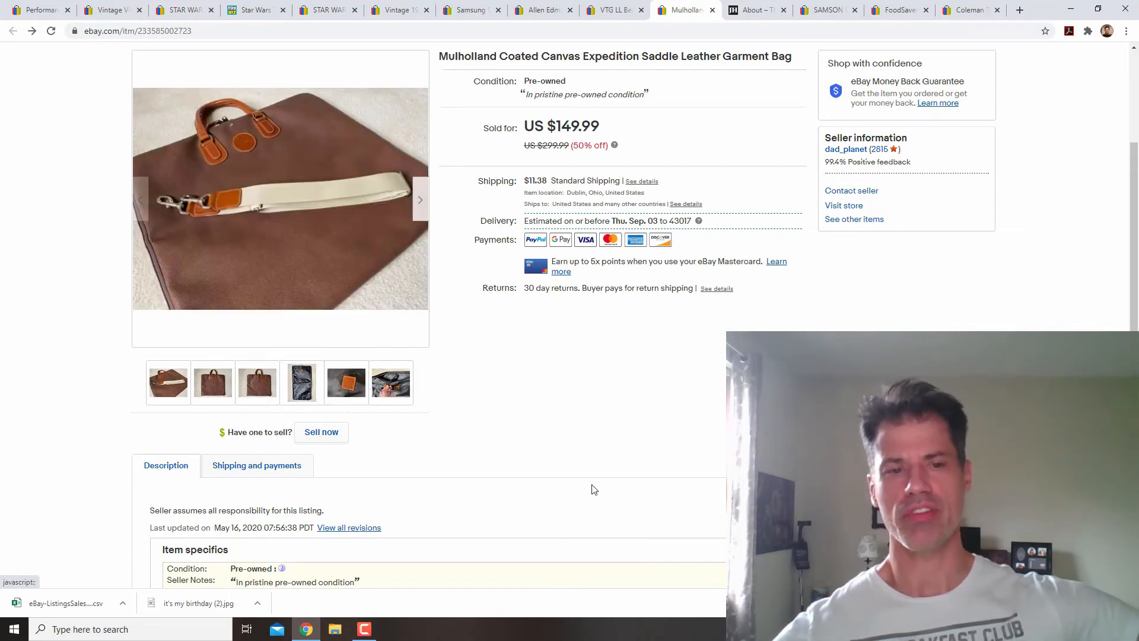
mouse_move(597, 437)
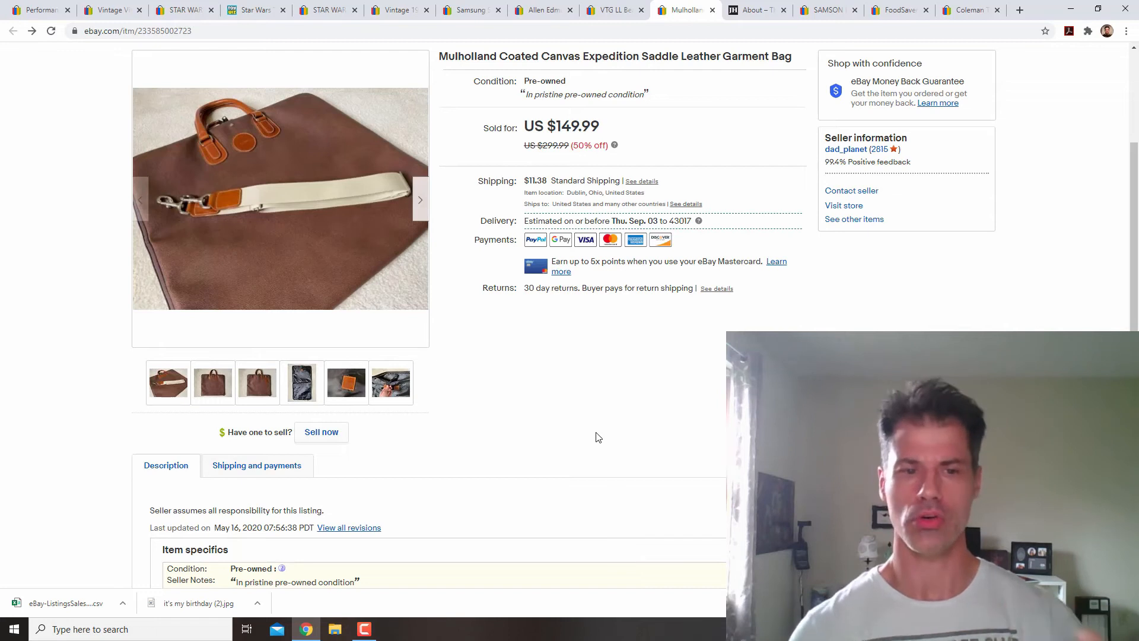
left_click(300, 383)
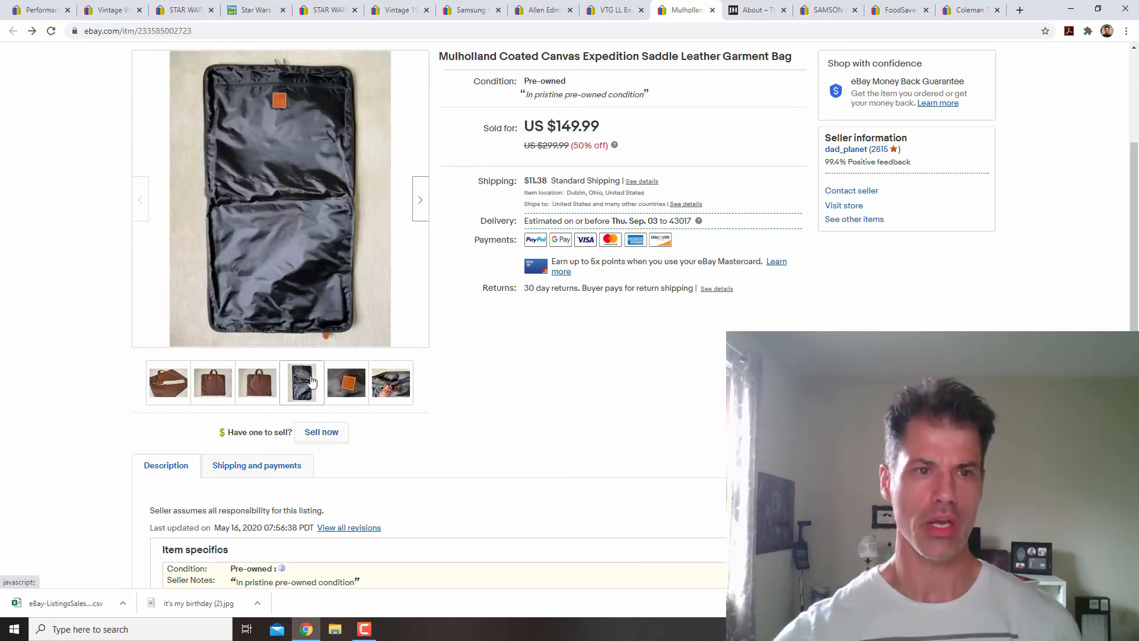
left_click(257, 383)
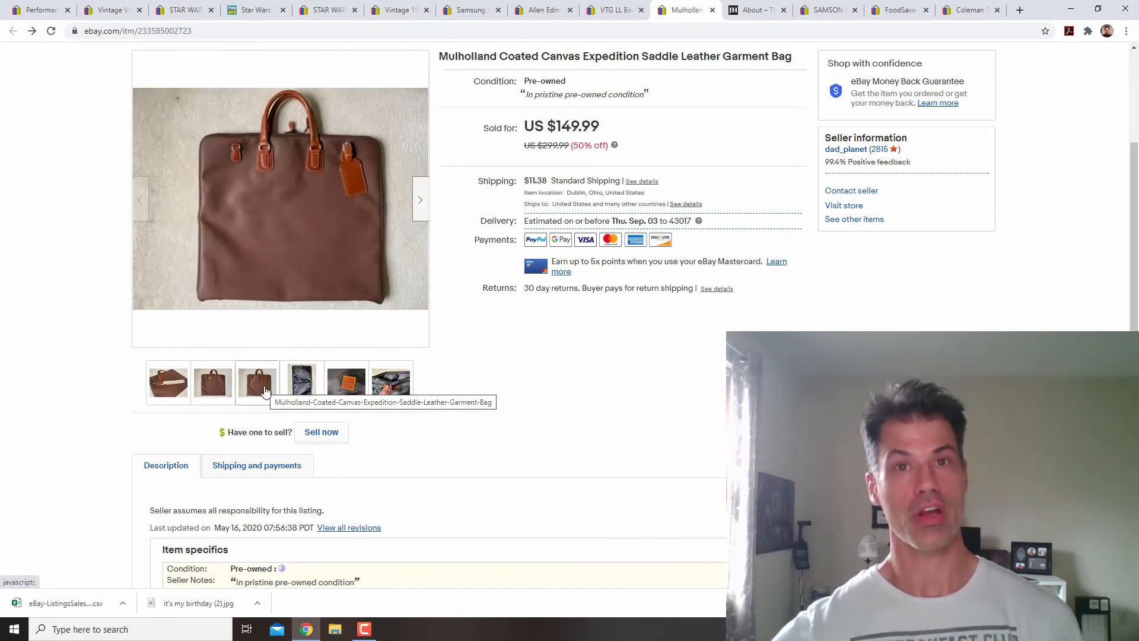
left_click(301, 382)
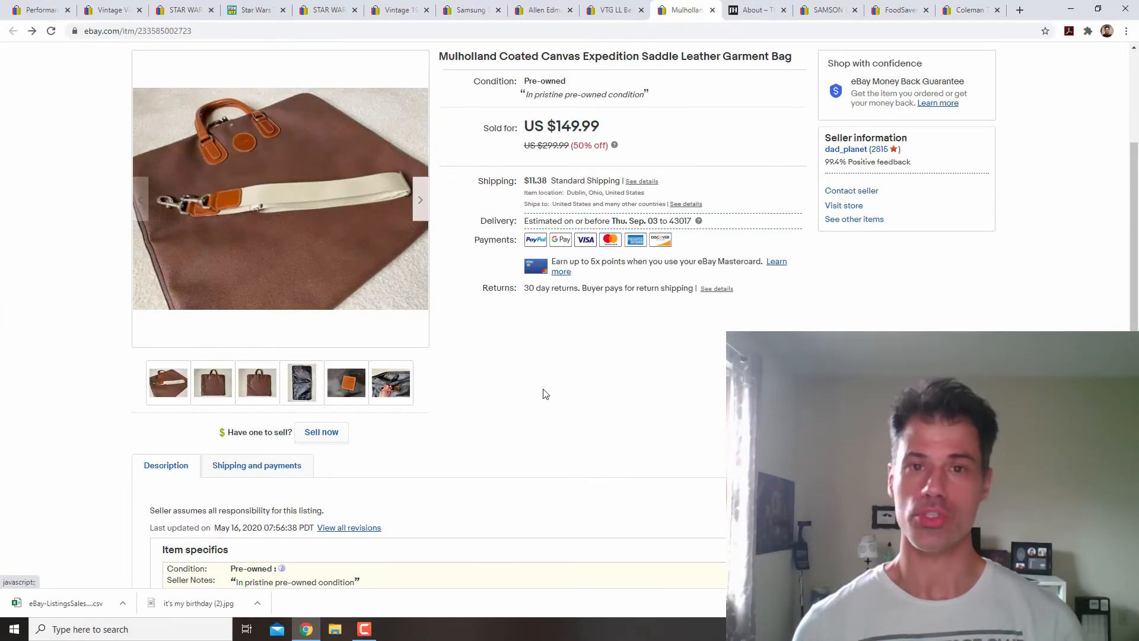
mouse_move(535, 347)
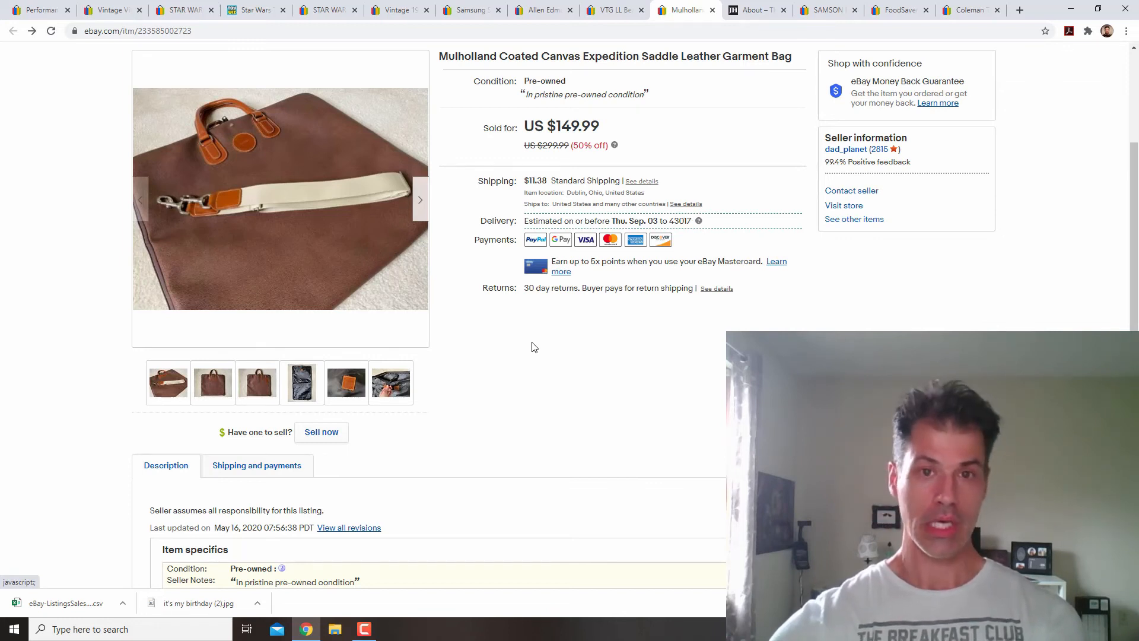
mouse_move(696, 133)
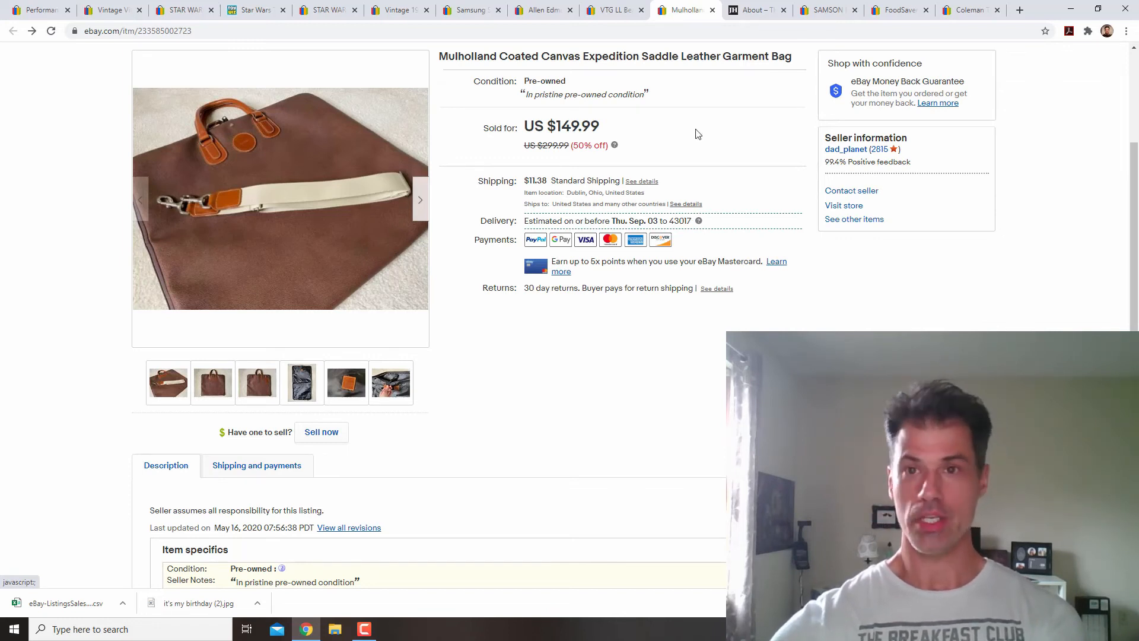
Step: Switch to thejhco.com About page telling founder Jay Holland's Mulholland Brothers story
left_click(755, 10)
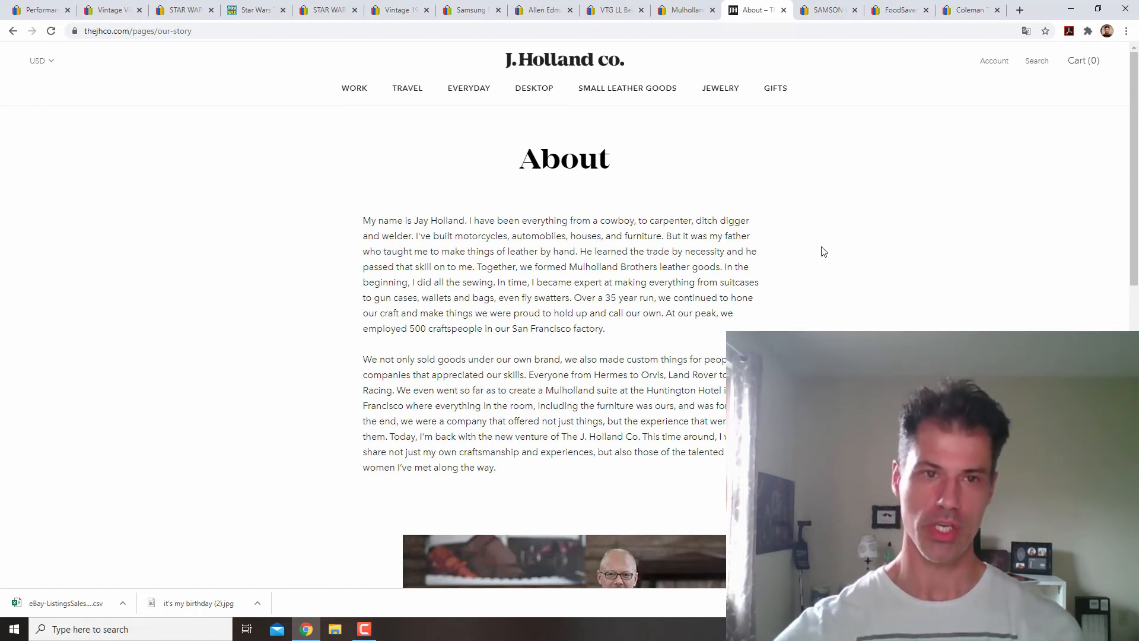
mouse_move(824, 252)
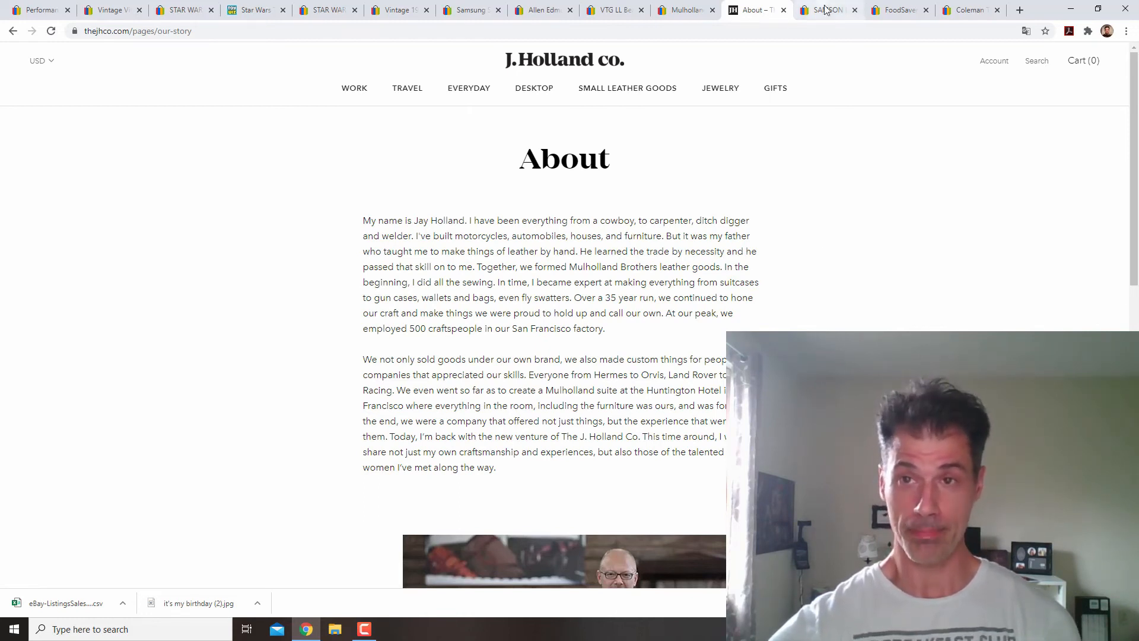
Step: Show the back control panel photo on the sold Samson Expedition XP106 listing
left_click(824, 10)
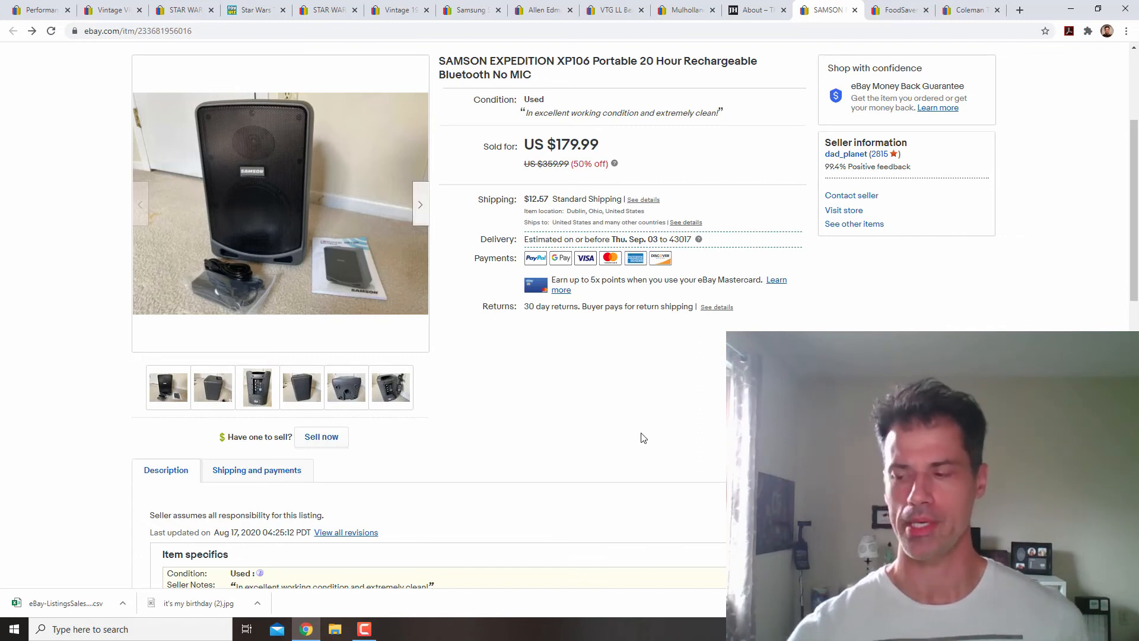
left_click(256, 386)
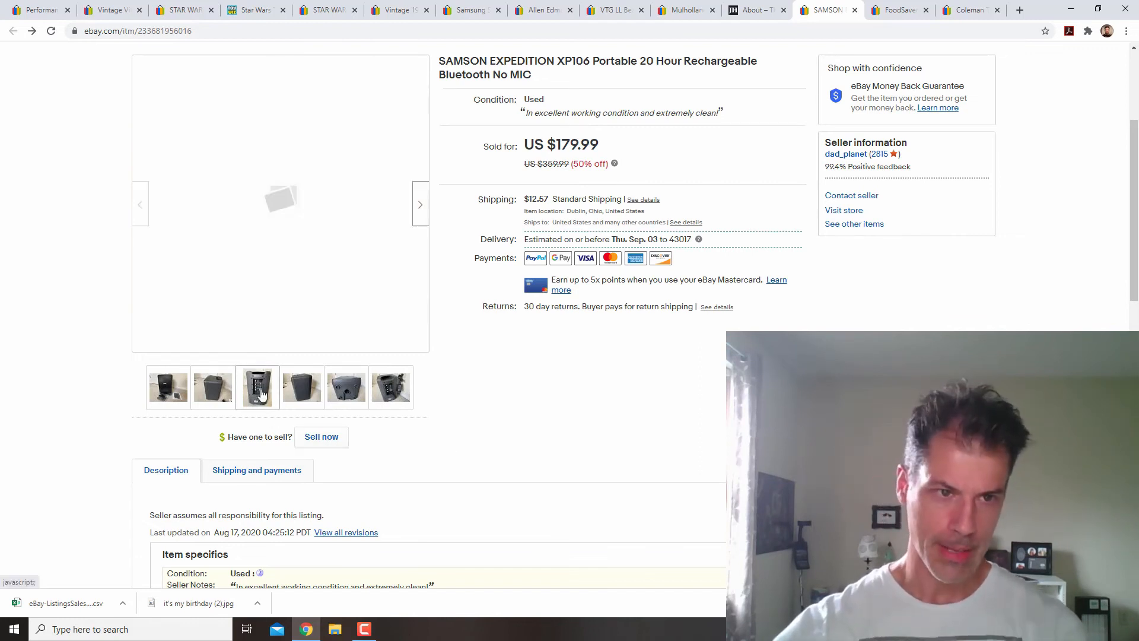
left_click(257, 386)
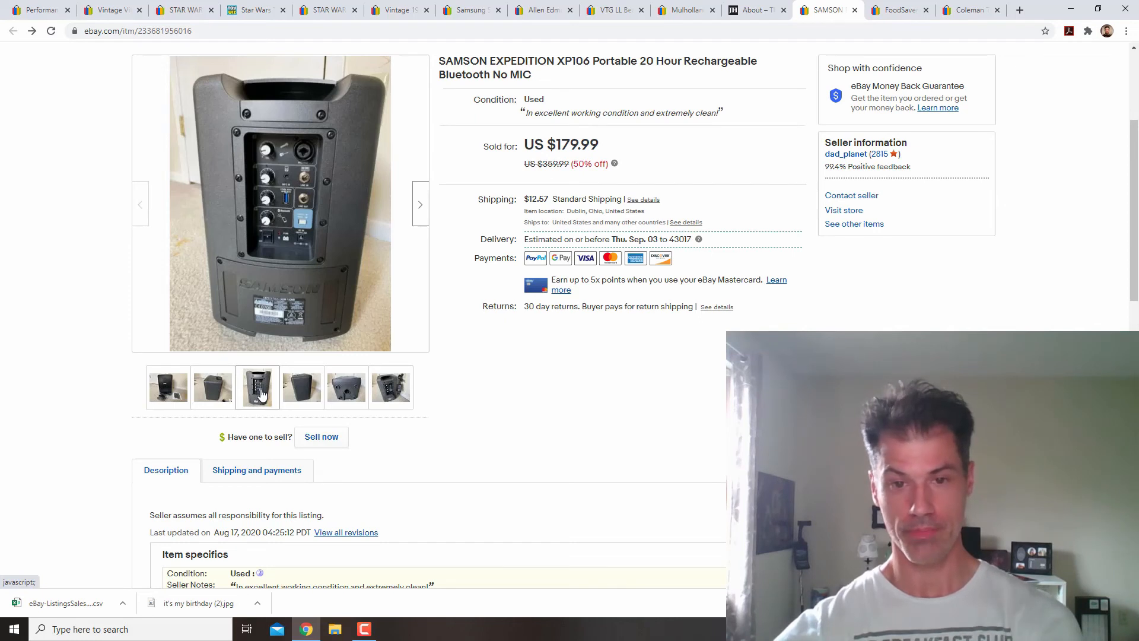
Step: Browse the FoodSaver V4980 sealer photos, from the lid-open shot to the front view
left_click(899, 9)
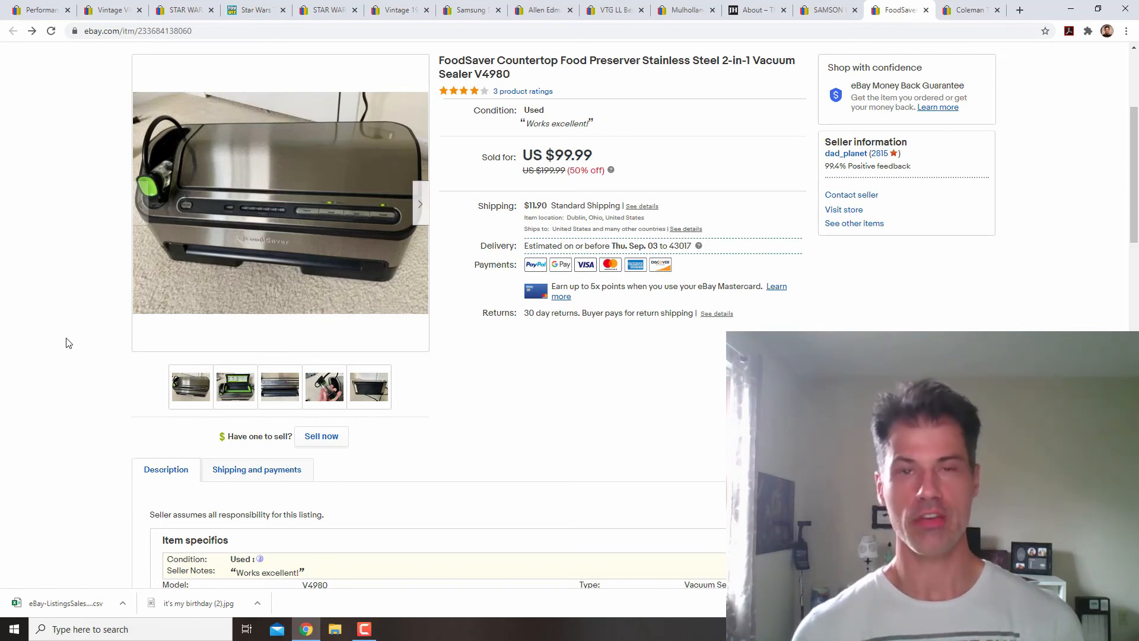
mouse_move(77, 332)
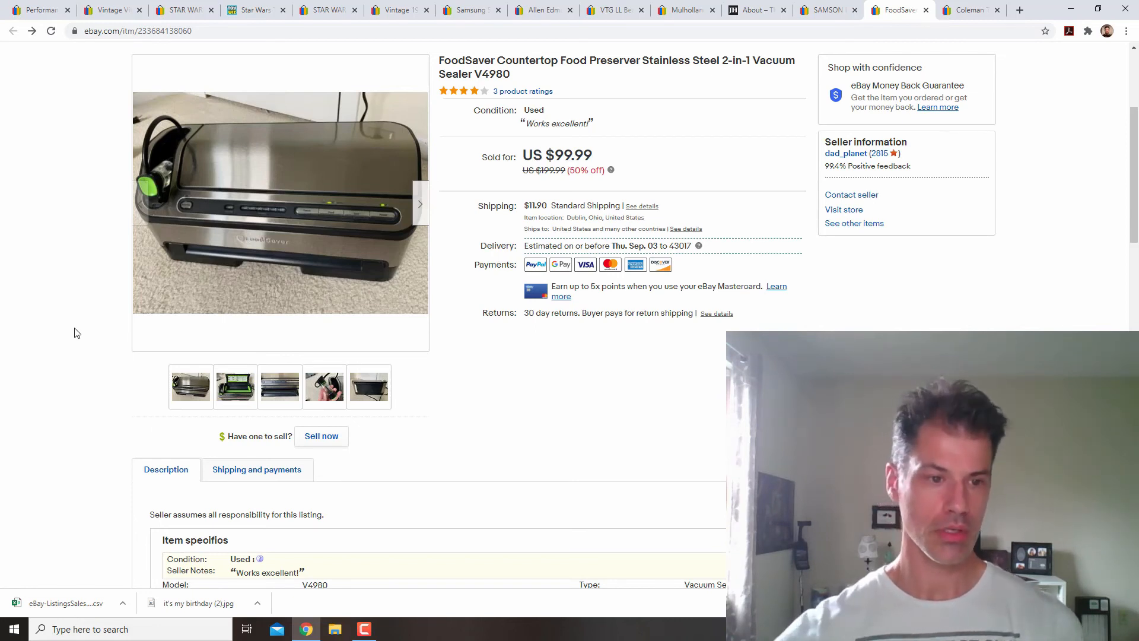
left_click(234, 385)
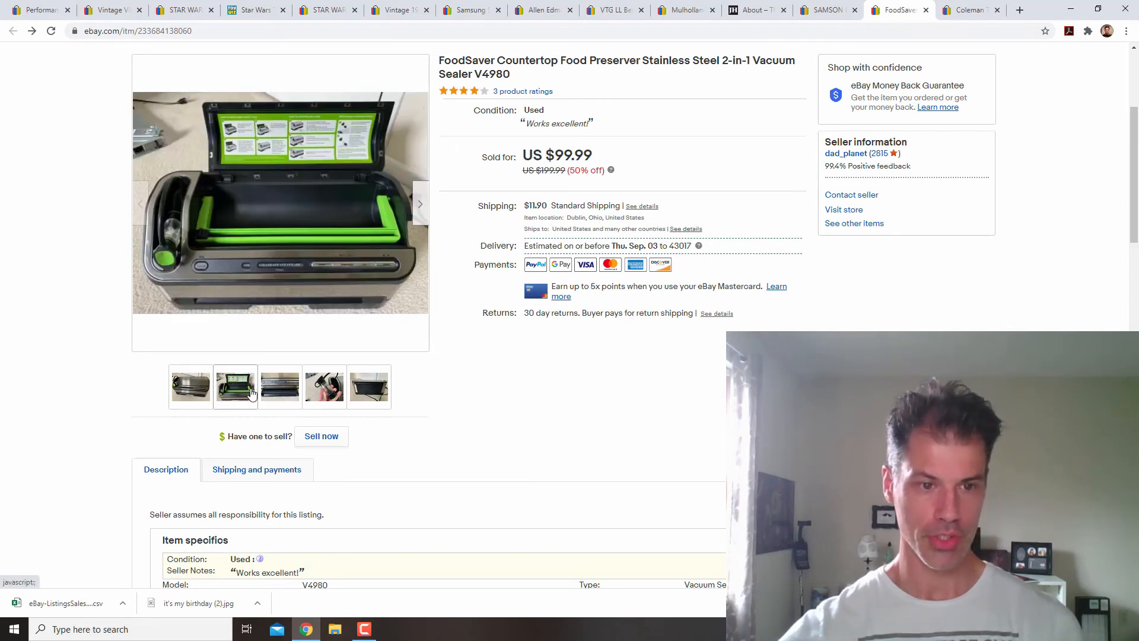
left_click(369, 385)
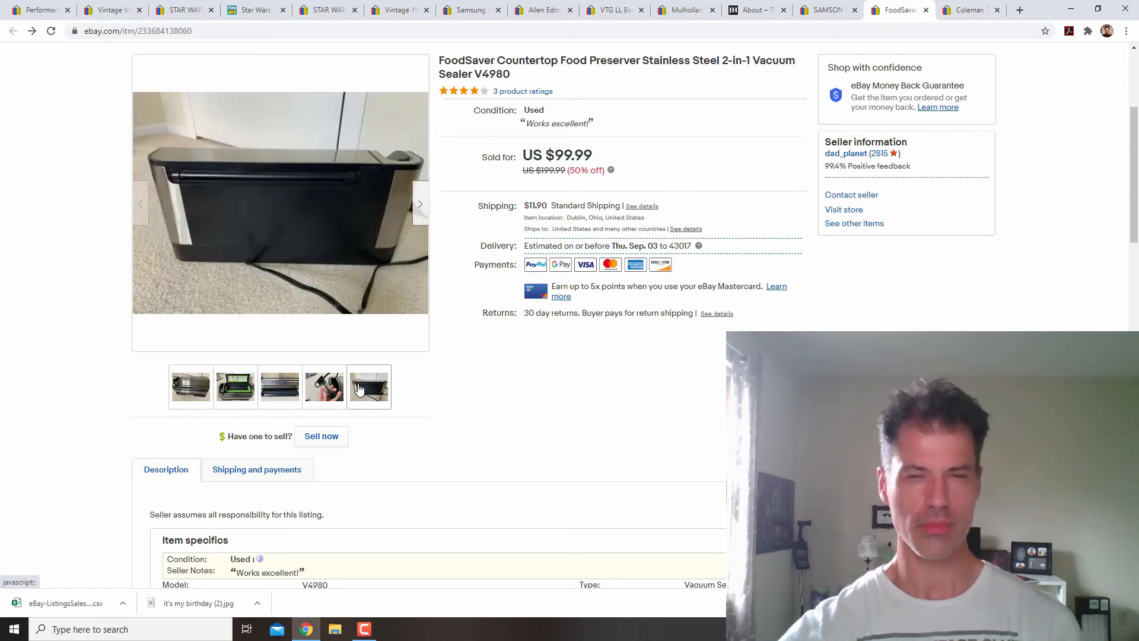
left_click(369, 385)
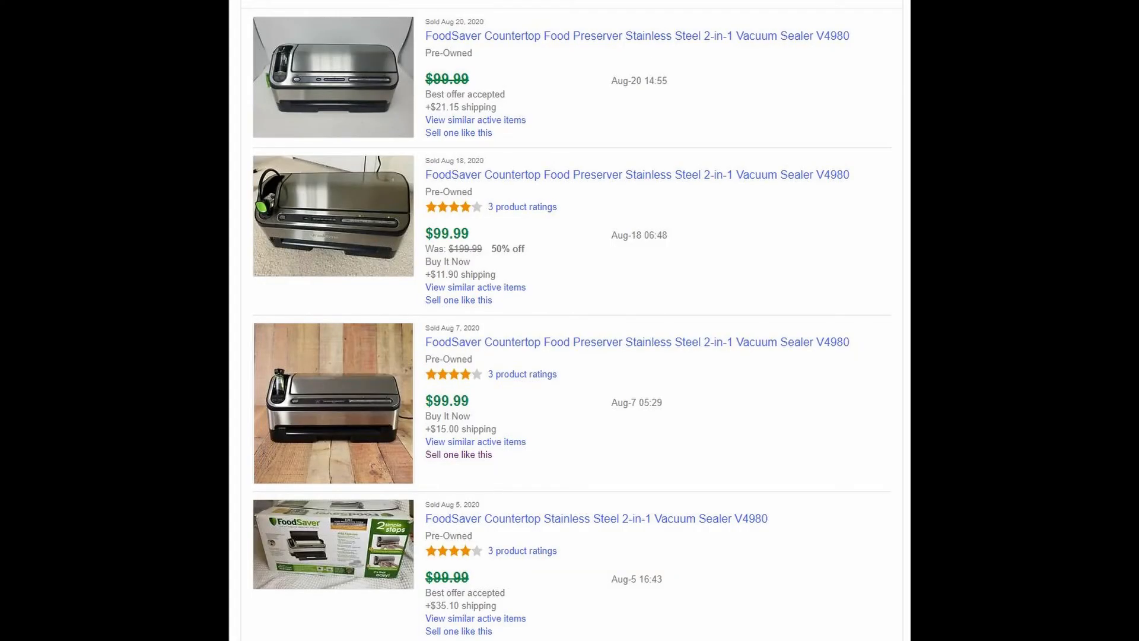
left_click(635, 175)
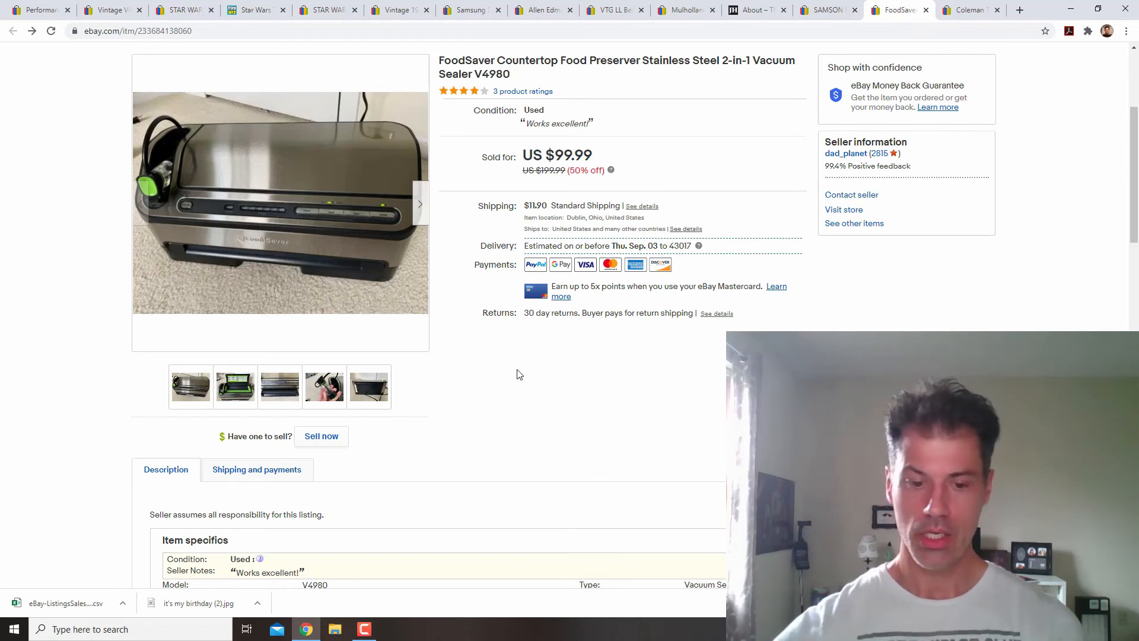
mouse_move(518, 355)
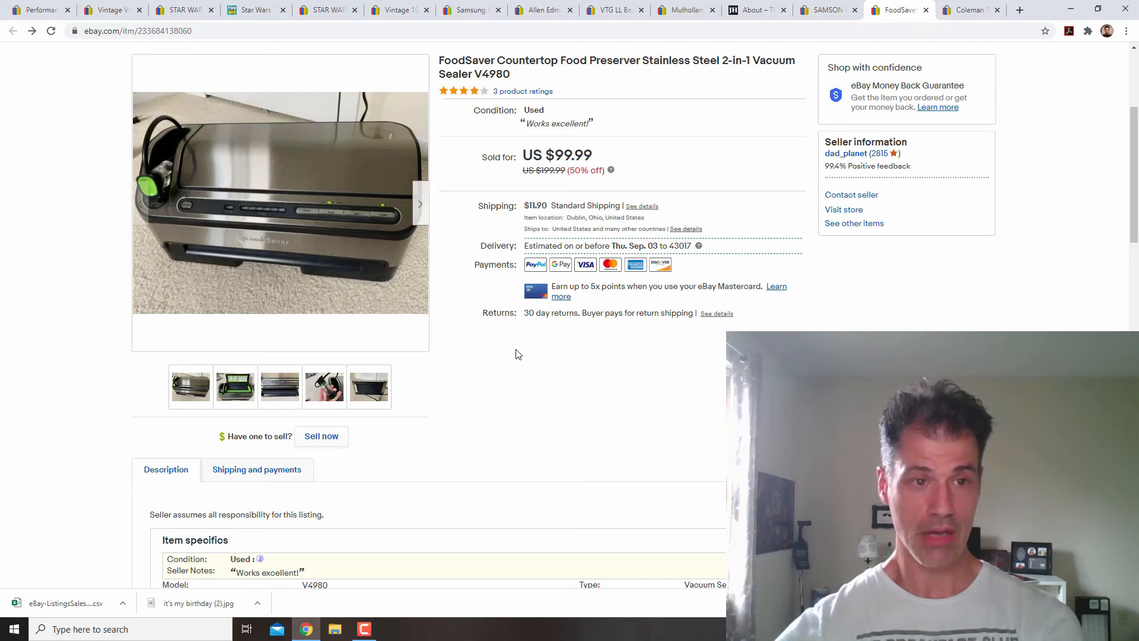
mouse_move(551, 347)
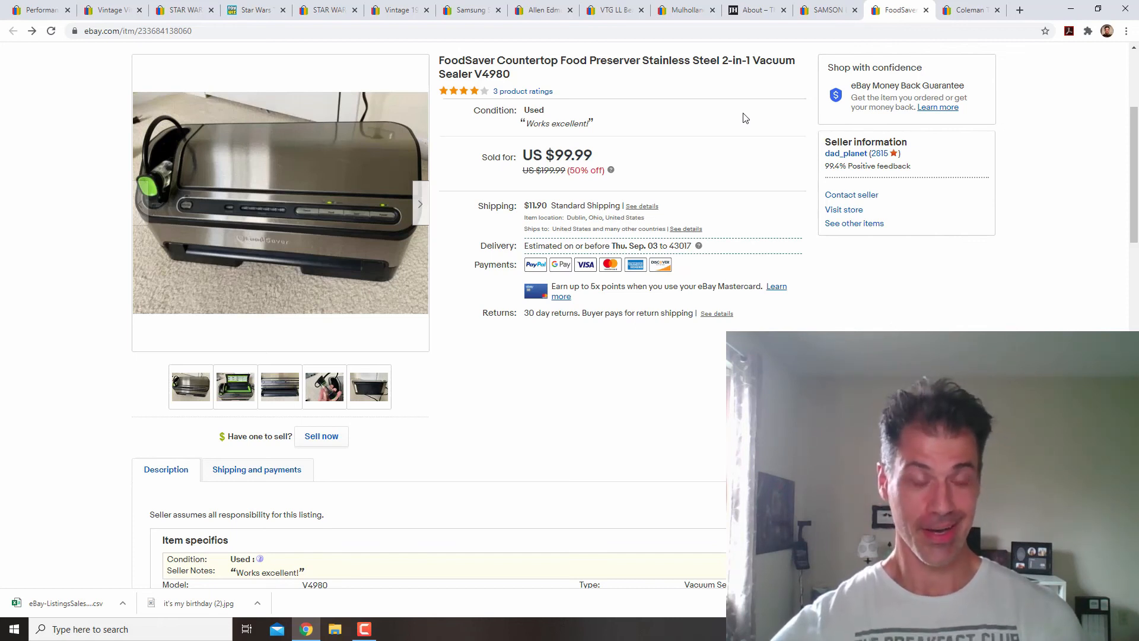
mouse_move(970, 9)
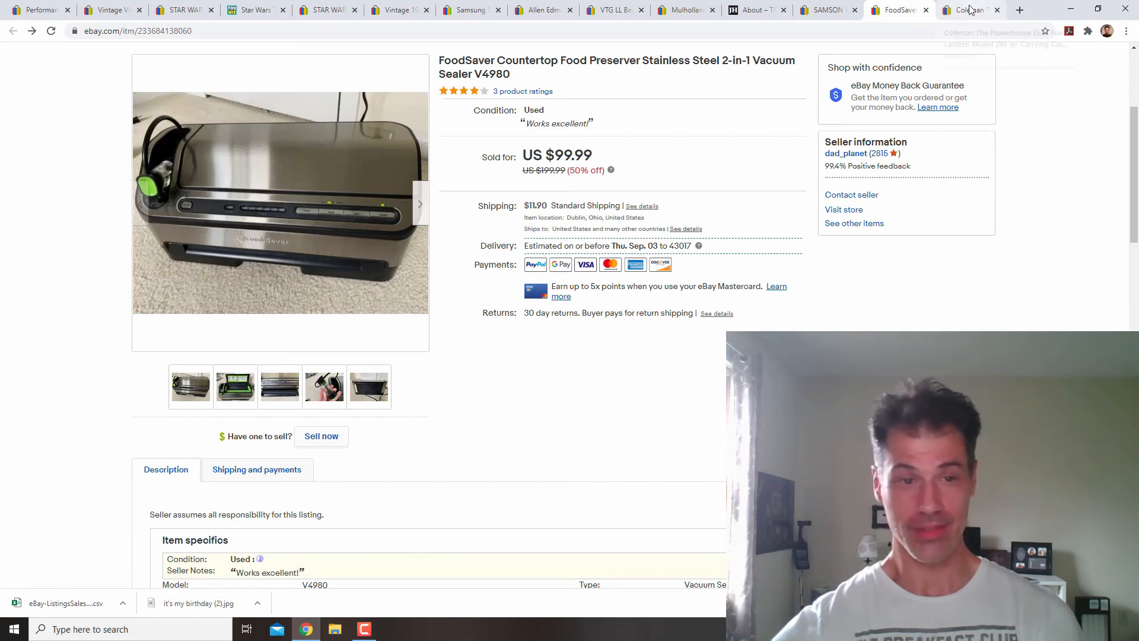
Step: Browse the Coleman lantern photos: globe close-up, full lantern, and carrying case
left_click(970, 10)
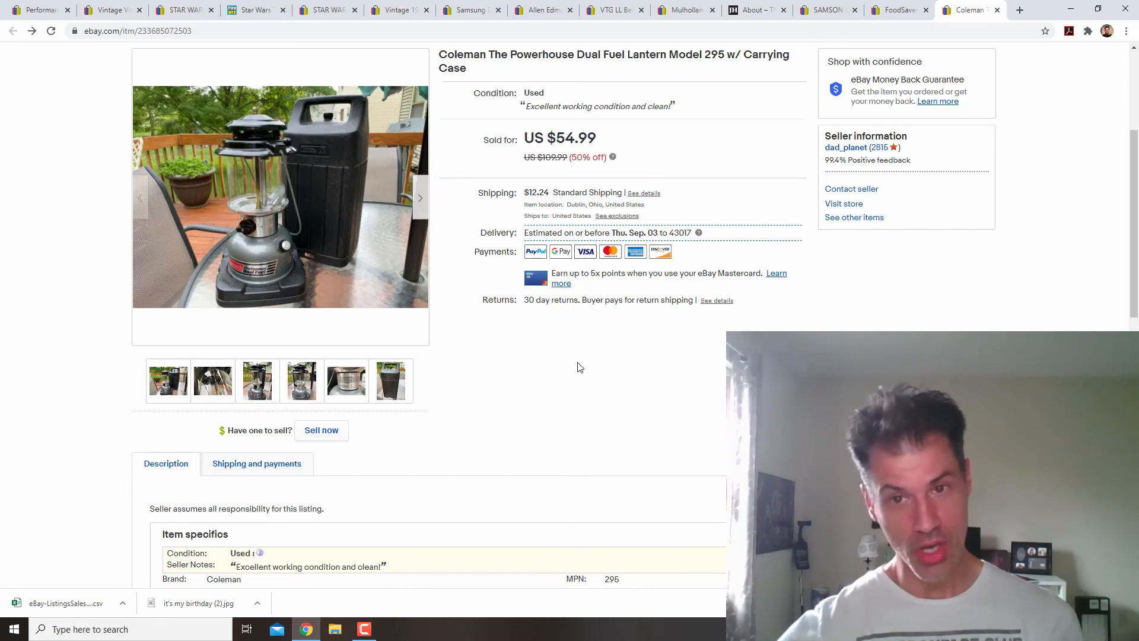
left_click(391, 381)
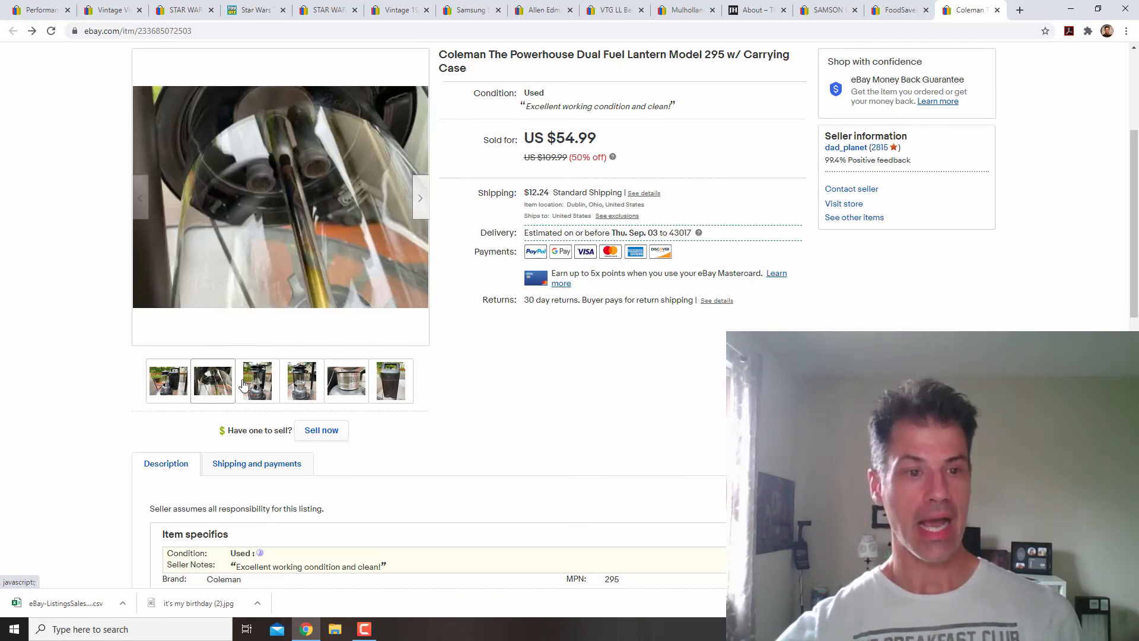
left_click(257, 381)
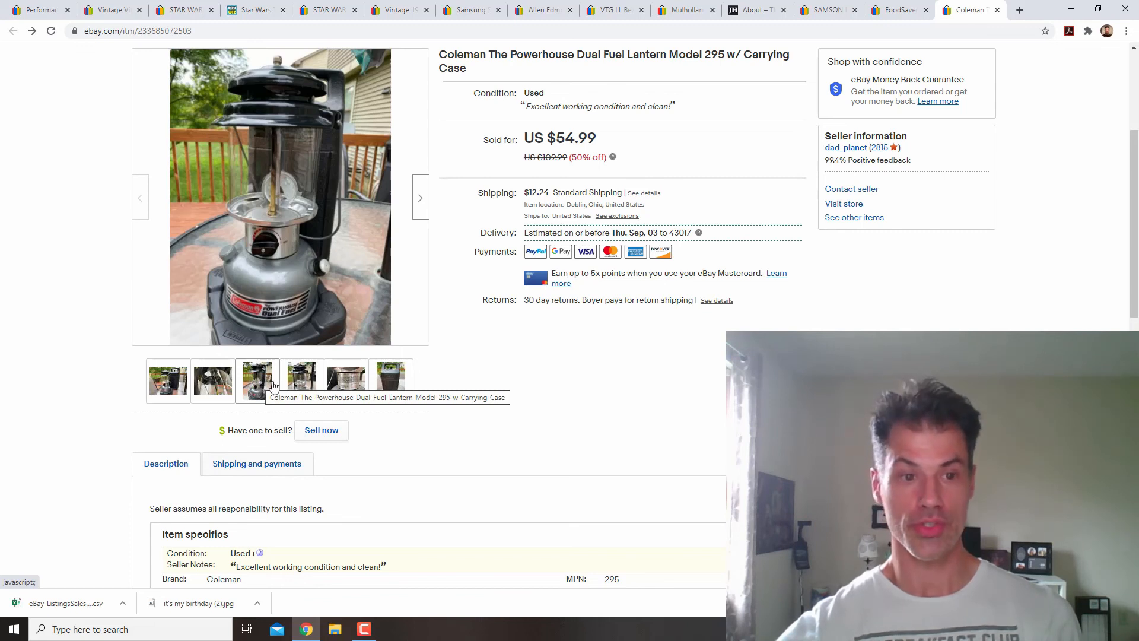
left_click(301, 381)
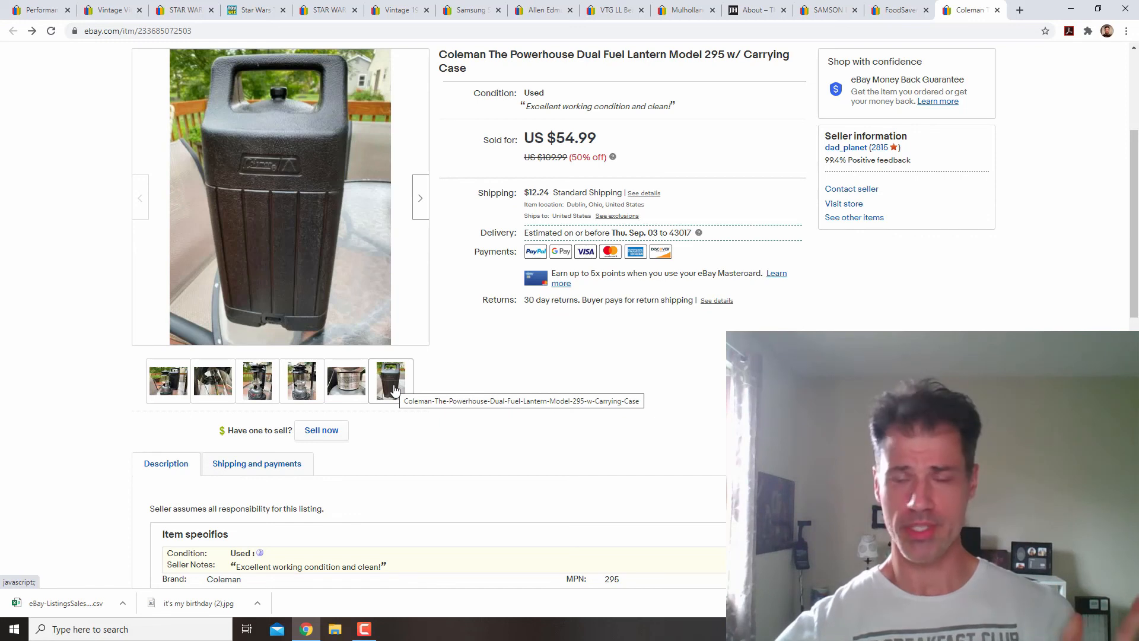
left_click(257, 380)
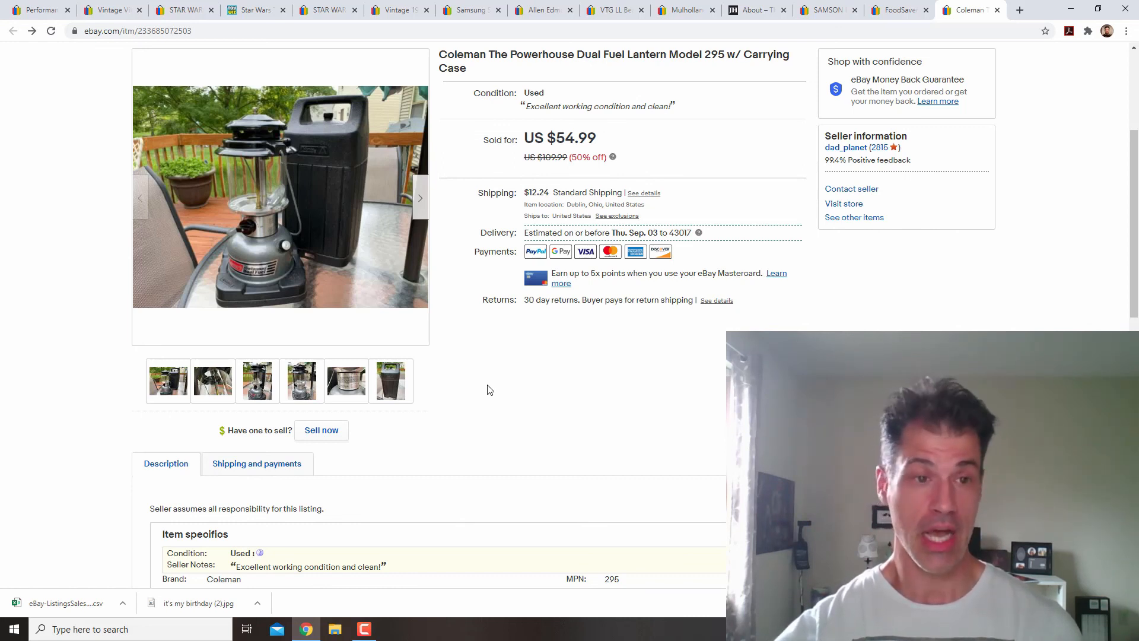
mouse_move(550, 386)
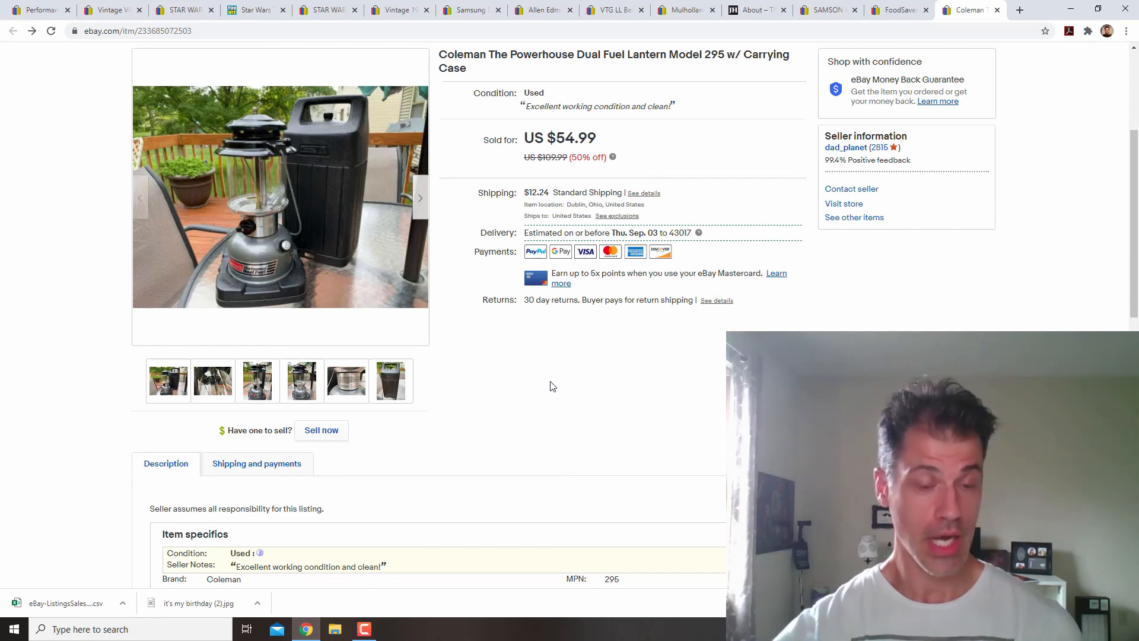